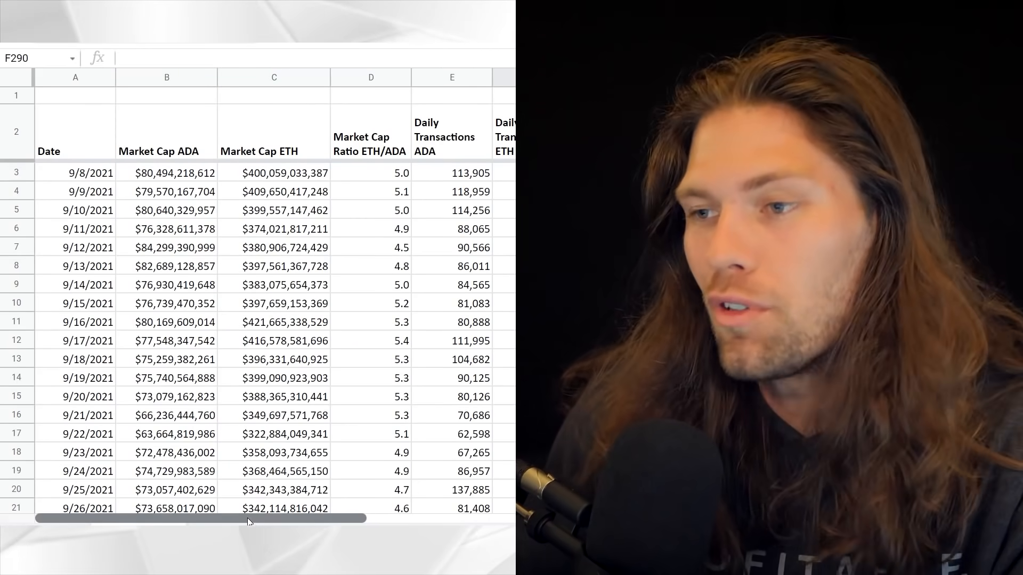
- Scroll right and down past the market cap chart to the Daily Transactions averages and ADA vs ETH chart near row 70
{"action": "scroll", "scroll_direction": "right", "scroll_amount": 3}
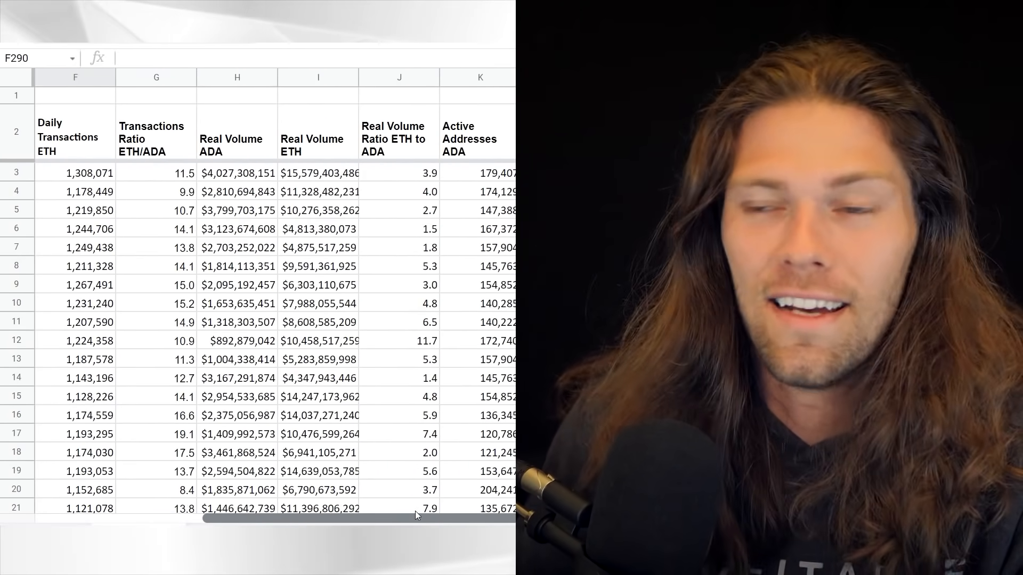
{"action": "scroll", "scroll_direction": "right", "scroll_amount": 3}
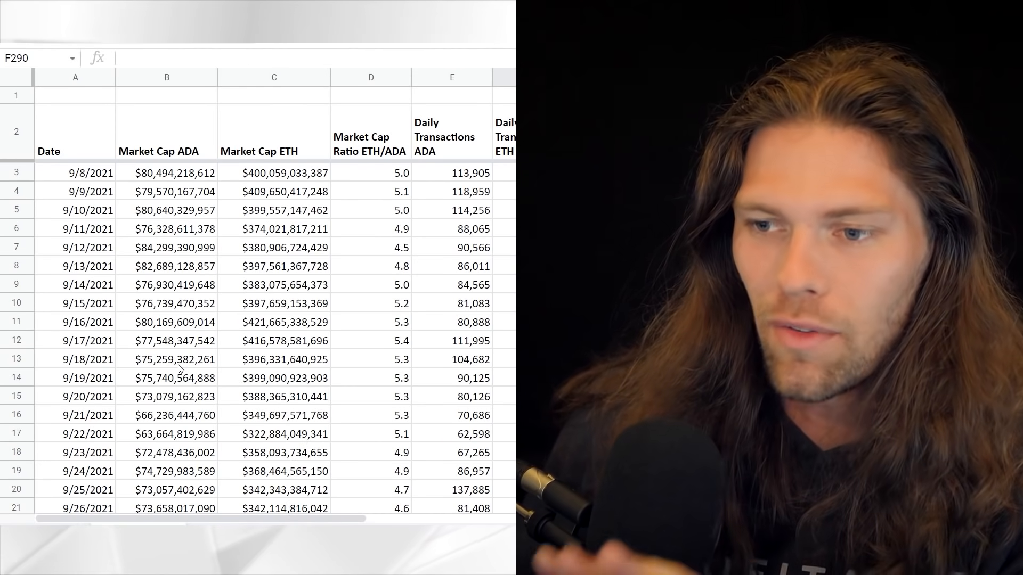
{"action": "scroll", "scroll_direction": "down", "scroll_amount": 3}
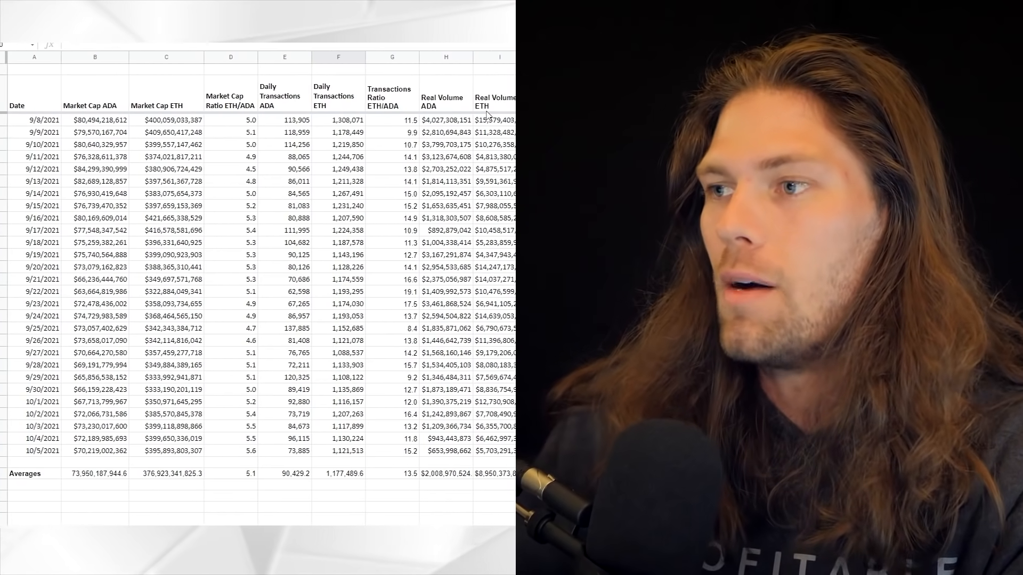
{"action": "scroll", "scroll_direction": "right", "scroll_amount": 3}
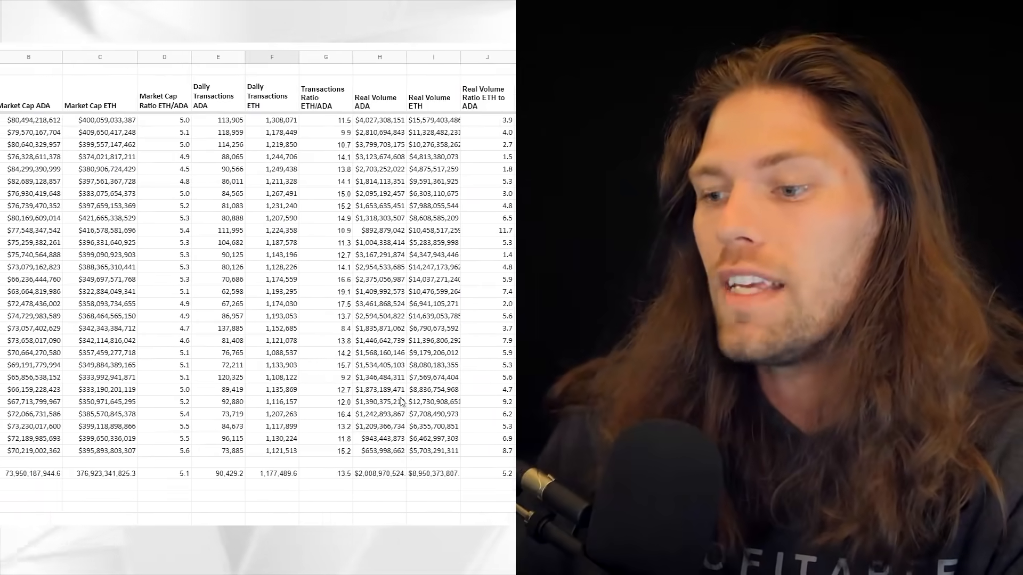
{"action": "scroll", "scroll_direction": "right", "scroll_amount": 3}
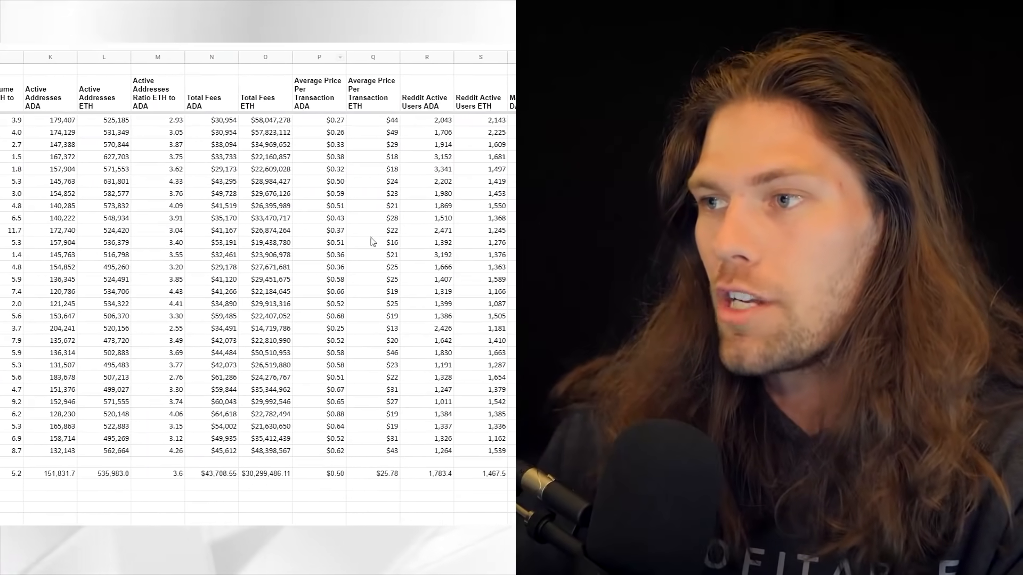
{"action": "scroll", "scroll_direction": "right", "scroll_amount": 3}
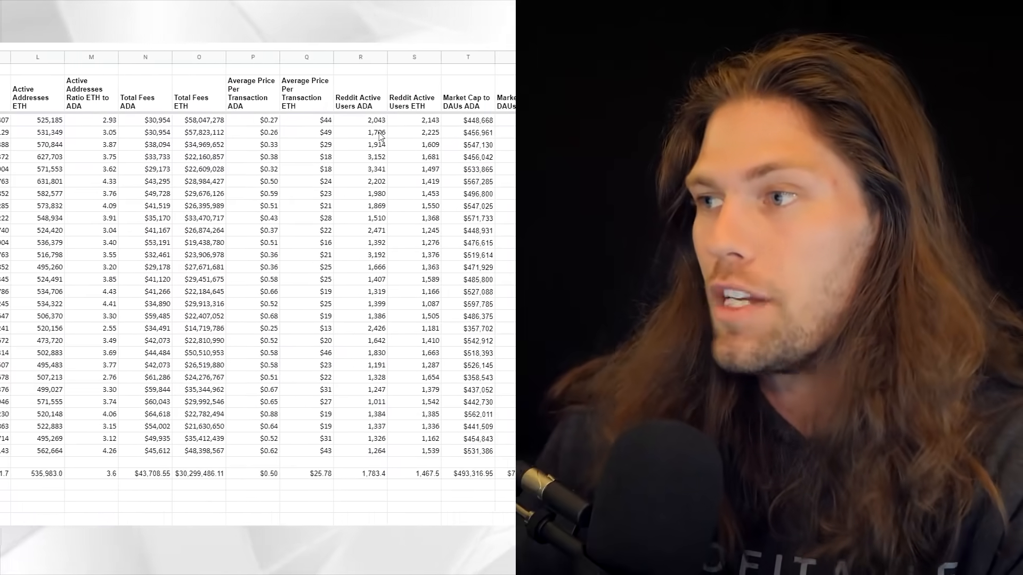
{"action": "scroll", "scroll_direction": "right", "scroll_amount": 3}
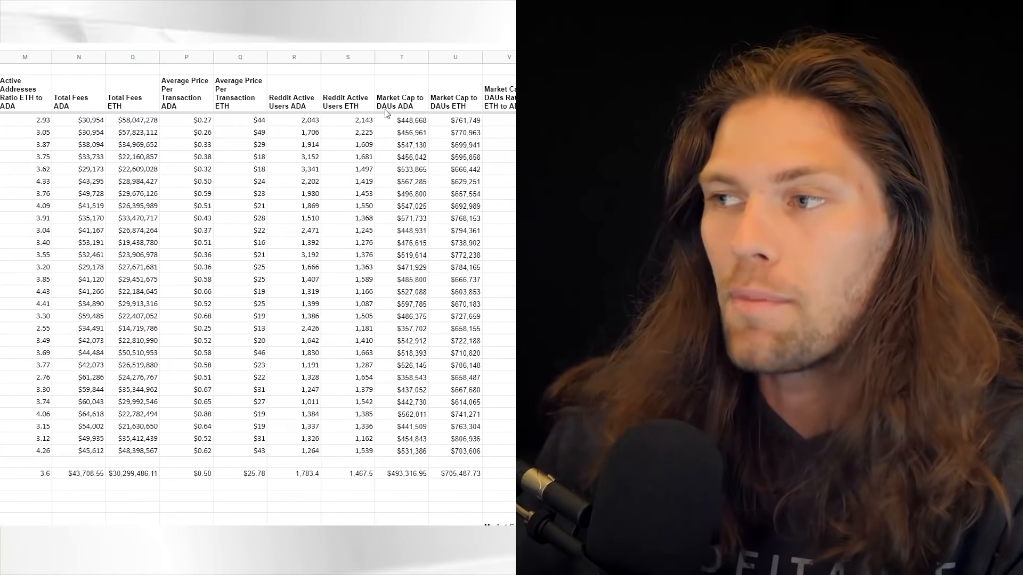
{"action": "scroll", "scroll_direction": "right", "scroll_amount": 3}
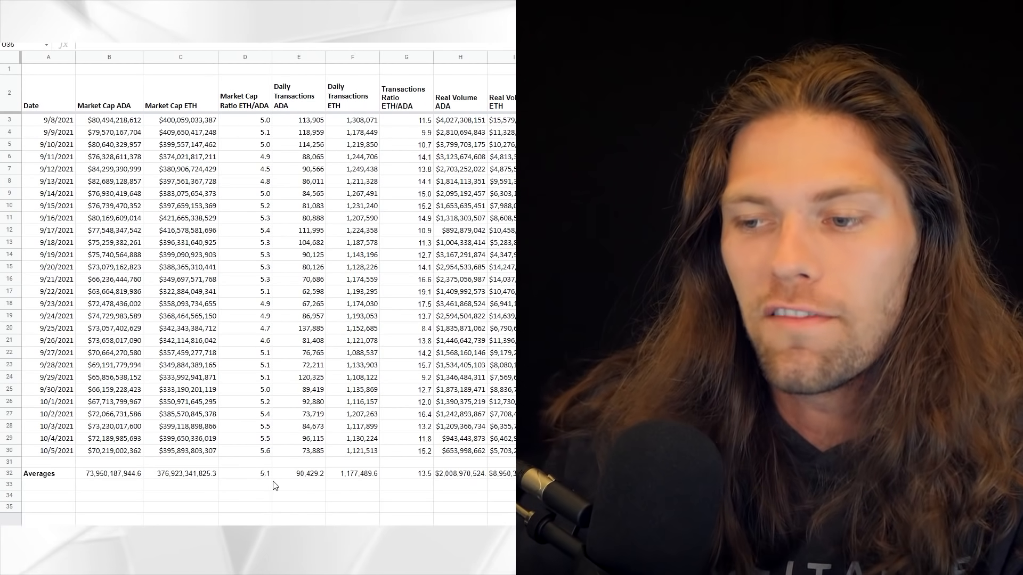
{"action": "scroll", "scroll_direction": "down", "scroll_amount": 3}
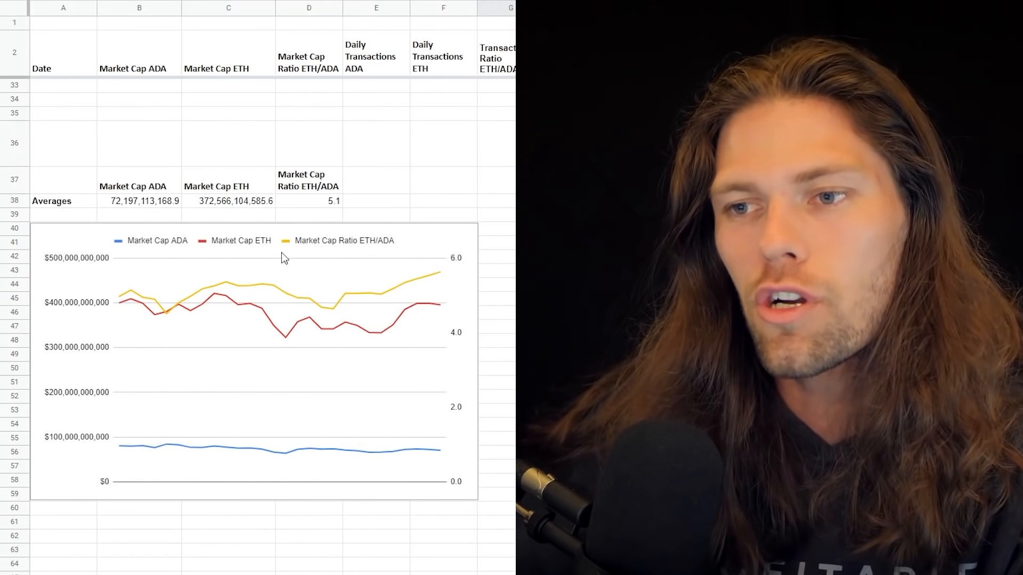
{"action": "mouse_move", "coordinate": [163, 313]}
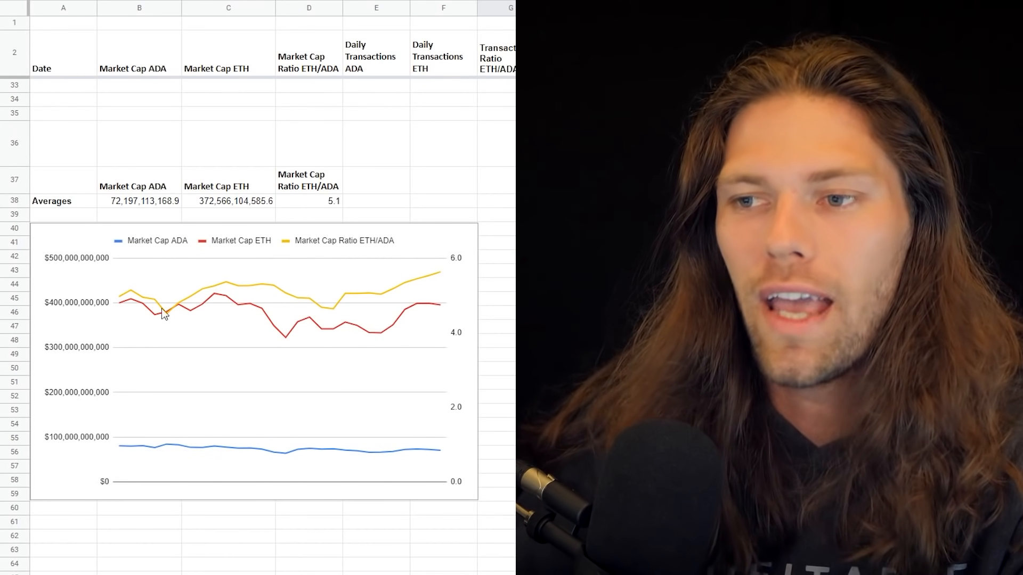
{"action": "mouse_move", "coordinate": [166, 362]}
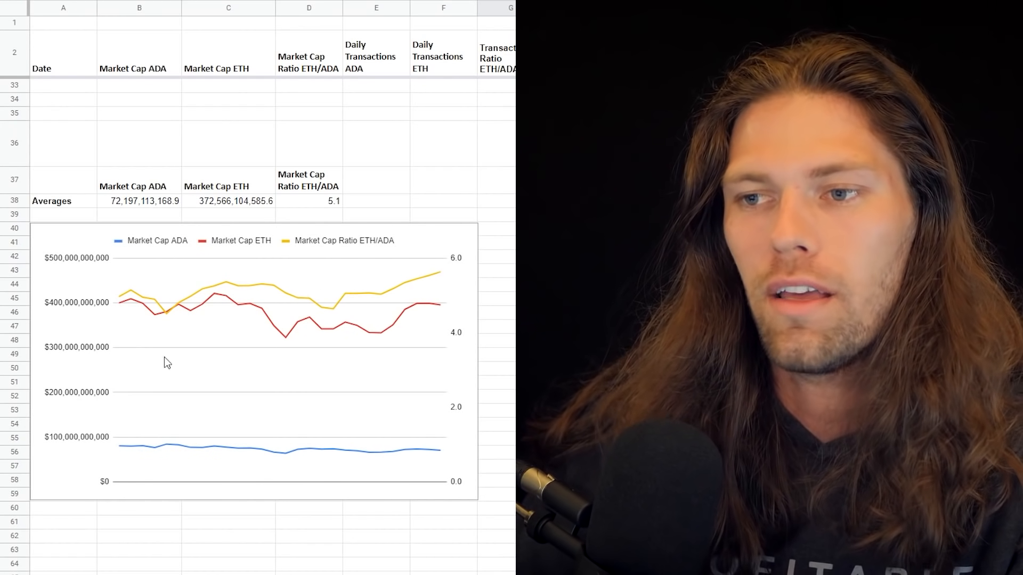
{"action": "mouse_move", "coordinate": [291, 361]}
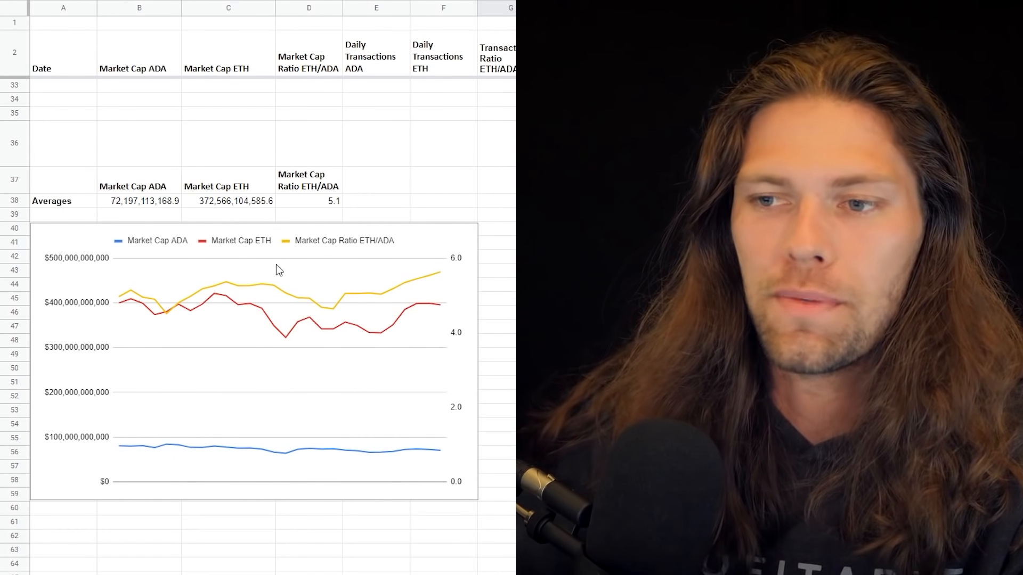
{"action": "mouse_move", "coordinate": [37, 404]}
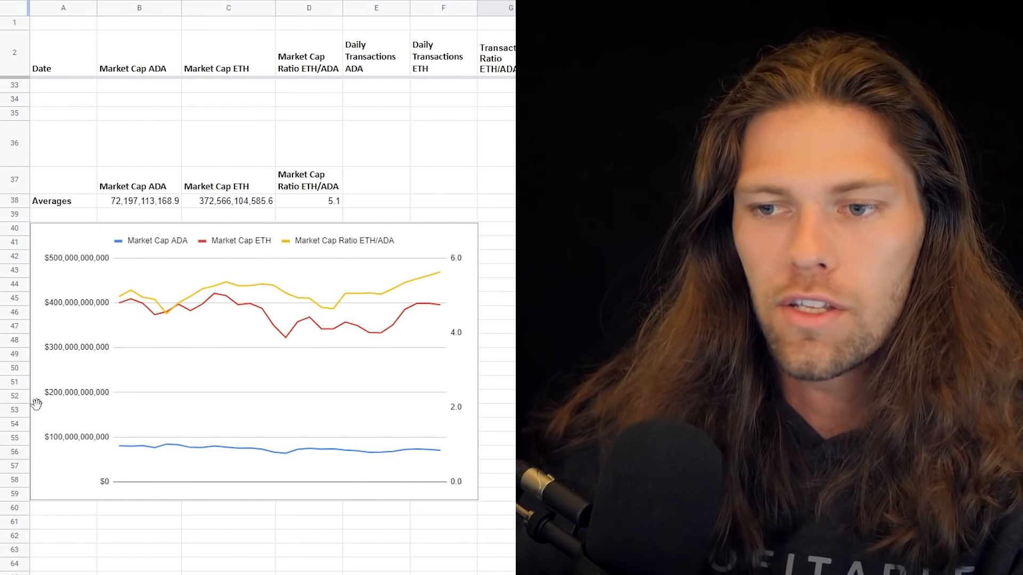
{"action": "mouse_move", "coordinate": [476, 283]}
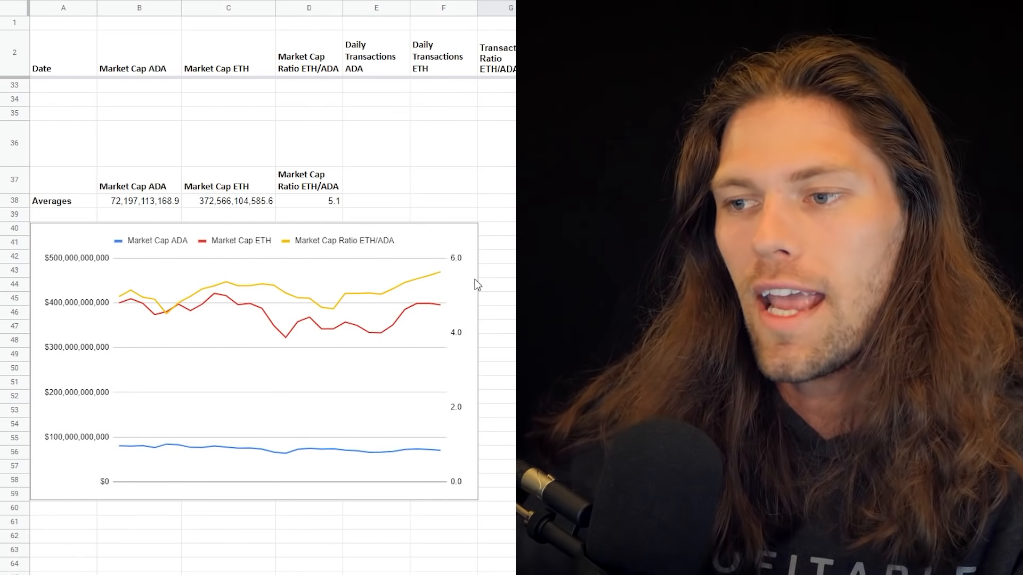
{"action": "scroll", "scroll_direction": "down", "scroll_amount": 3}
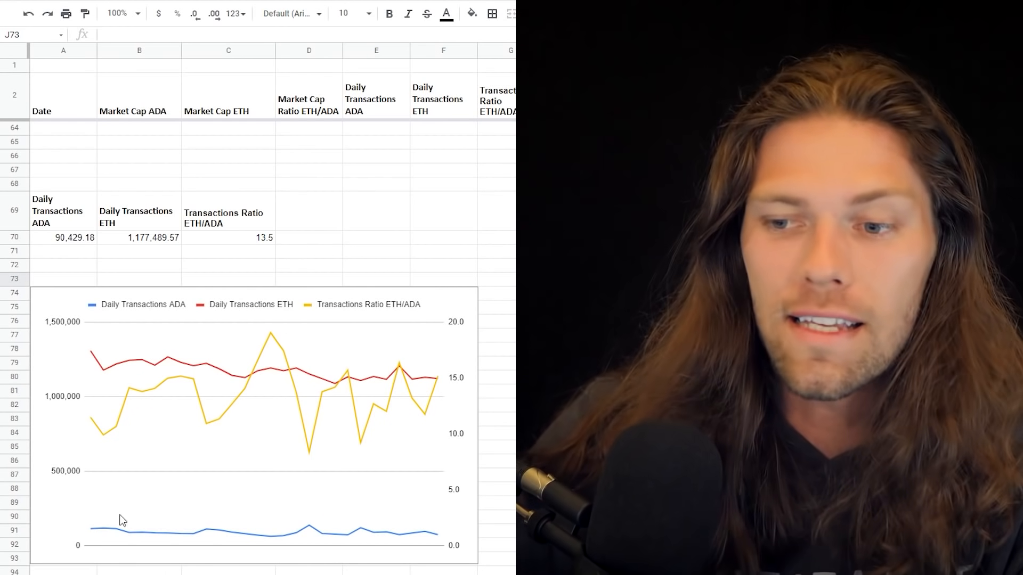
{"action": "mouse_move", "coordinate": [128, 420]}
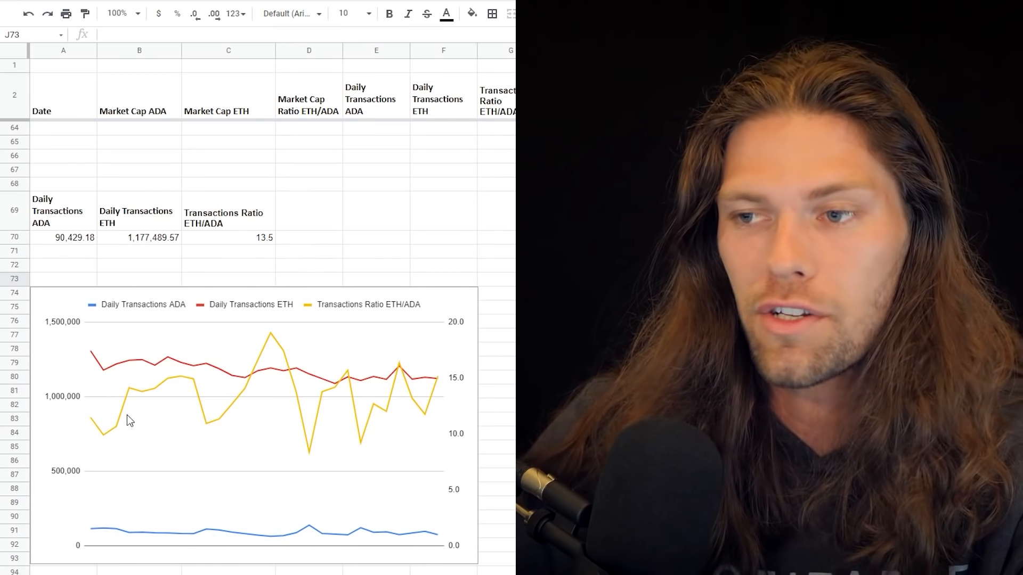
{"action": "mouse_move", "coordinate": [273, 253]}
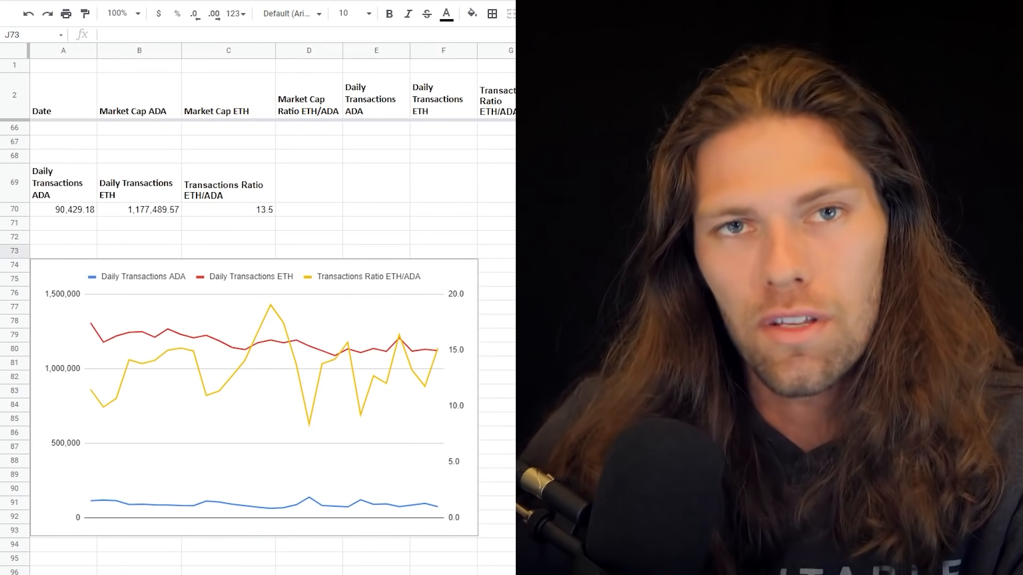
- Scroll down to row 99 showing market cap ratio 5.10 vs transactions ratio 13.48 and the 2.6 multiple with its chart
{"action": "scroll", "scroll_direction": "down", "scroll_amount": 3}
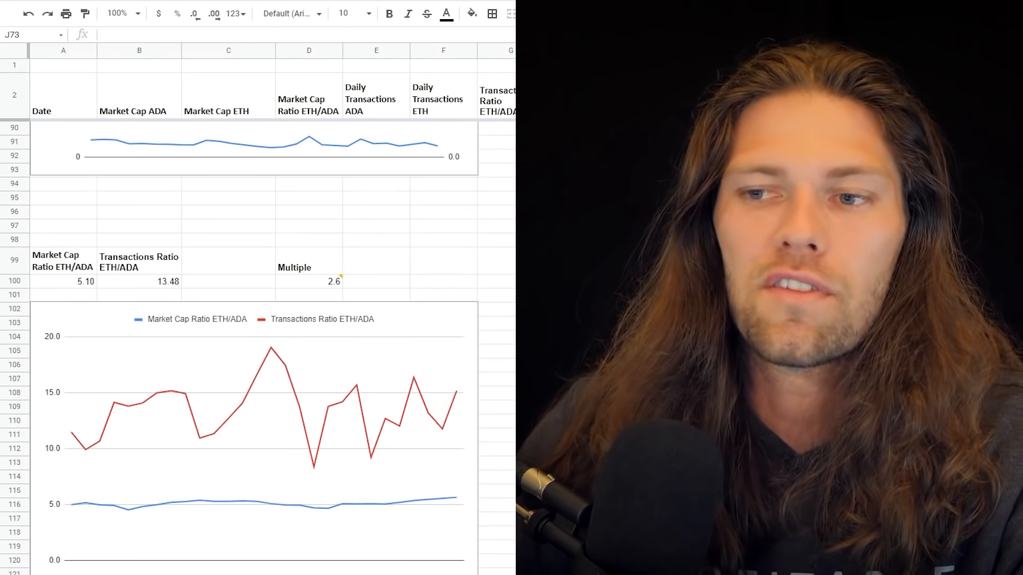
{"action": "scroll", "scroll_direction": "down", "scroll_amount": 3}
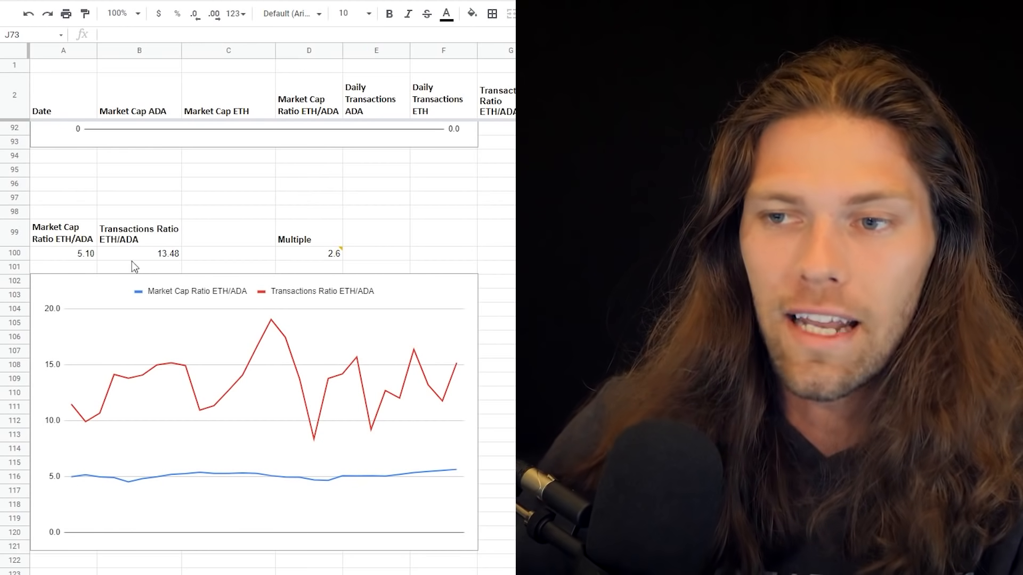
{"action": "mouse_move", "coordinate": [150, 249]}
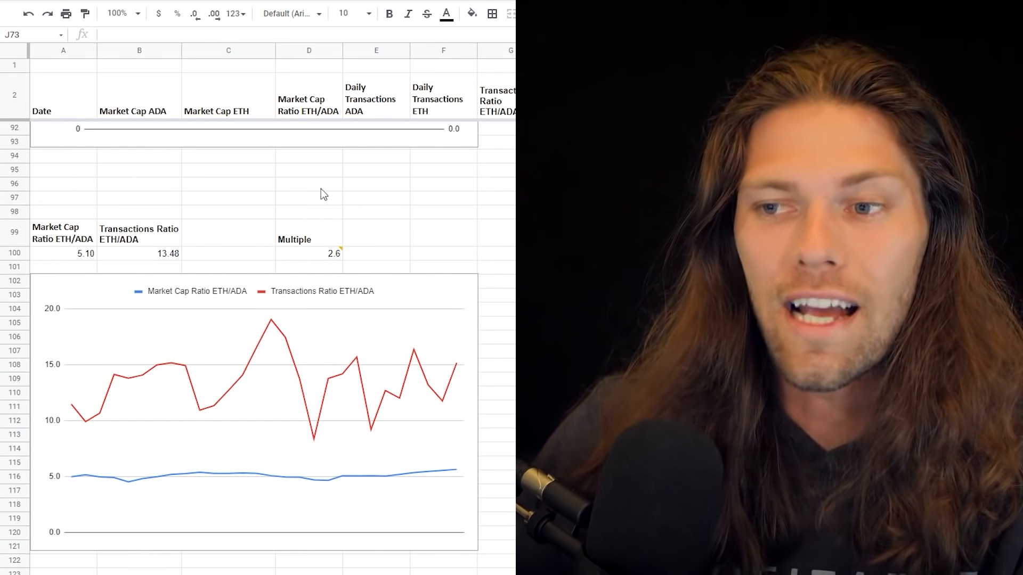
{"action": "mouse_move", "coordinate": [188, 258]}
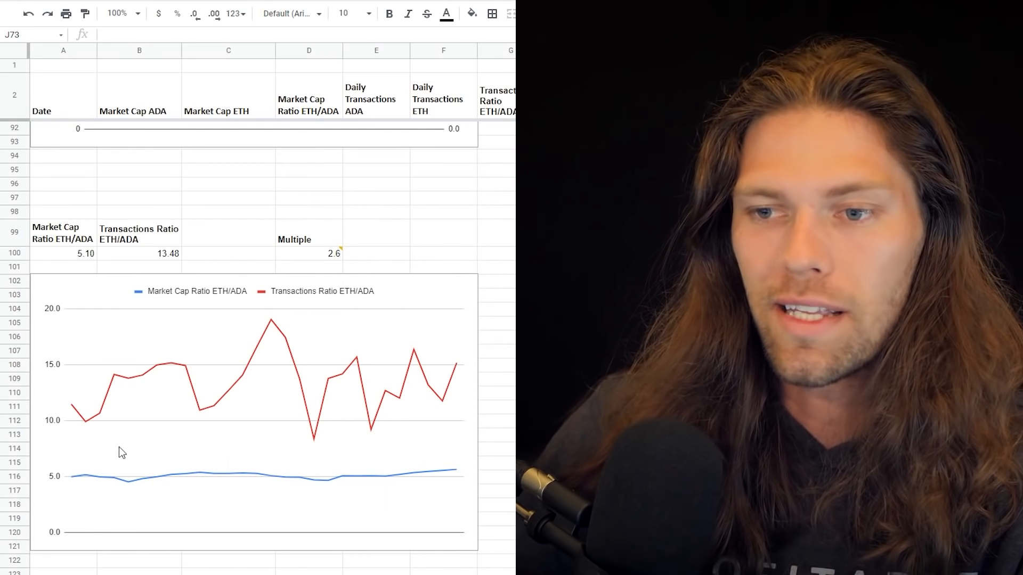
{"action": "mouse_move", "coordinate": [281, 339]}
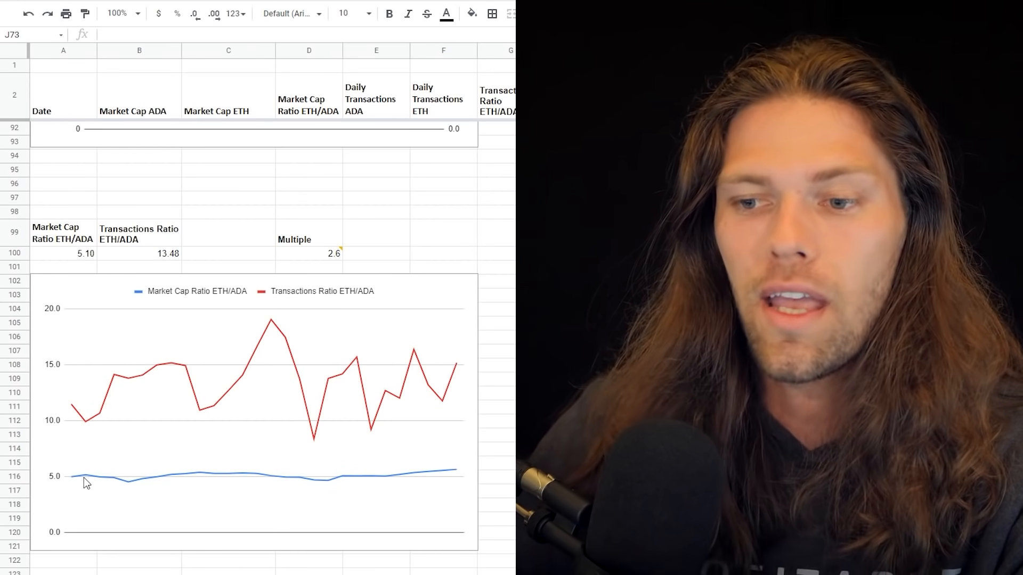
{"action": "mouse_move", "coordinate": [319, 282]}
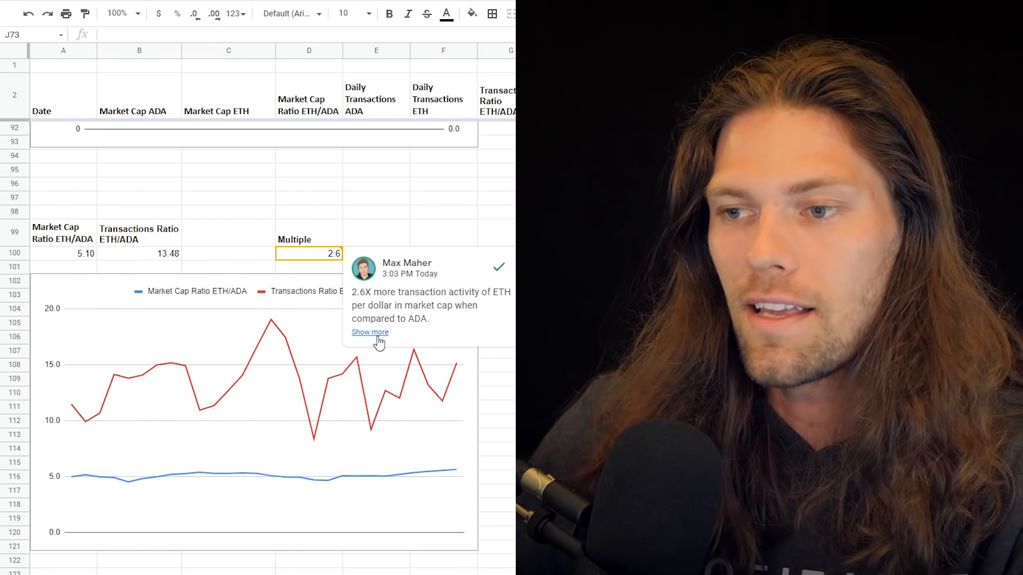
{"action": "left_click", "coordinate": [369, 333]}
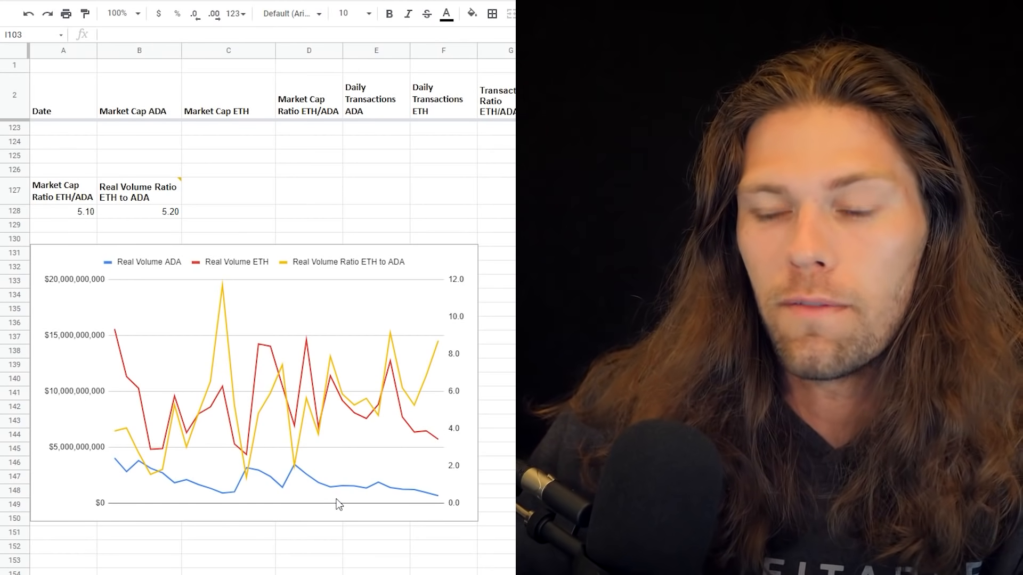
{"action": "mouse_move", "coordinate": [180, 487]}
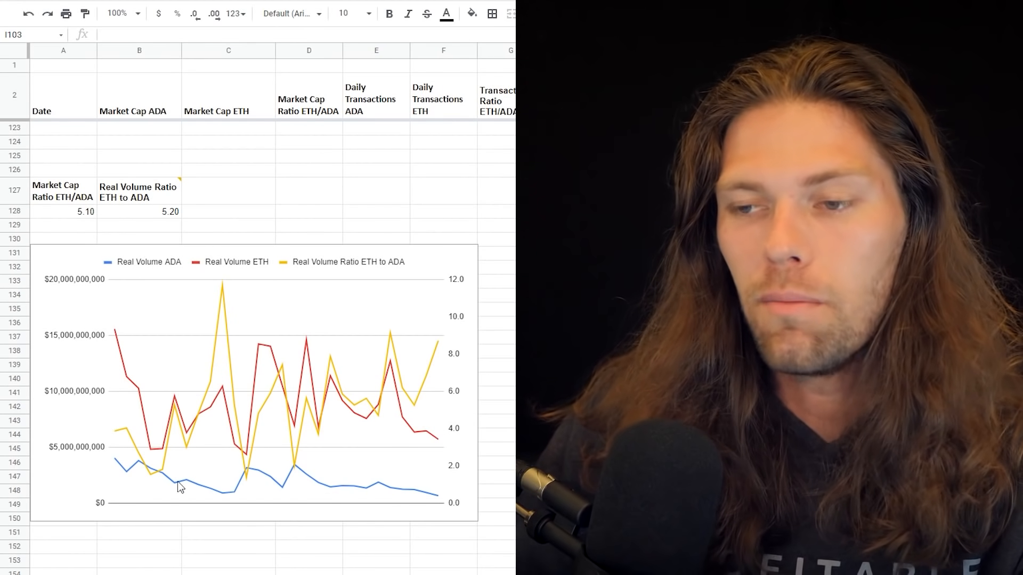
{"action": "mouse_move", "coordinate": [310, 265]}
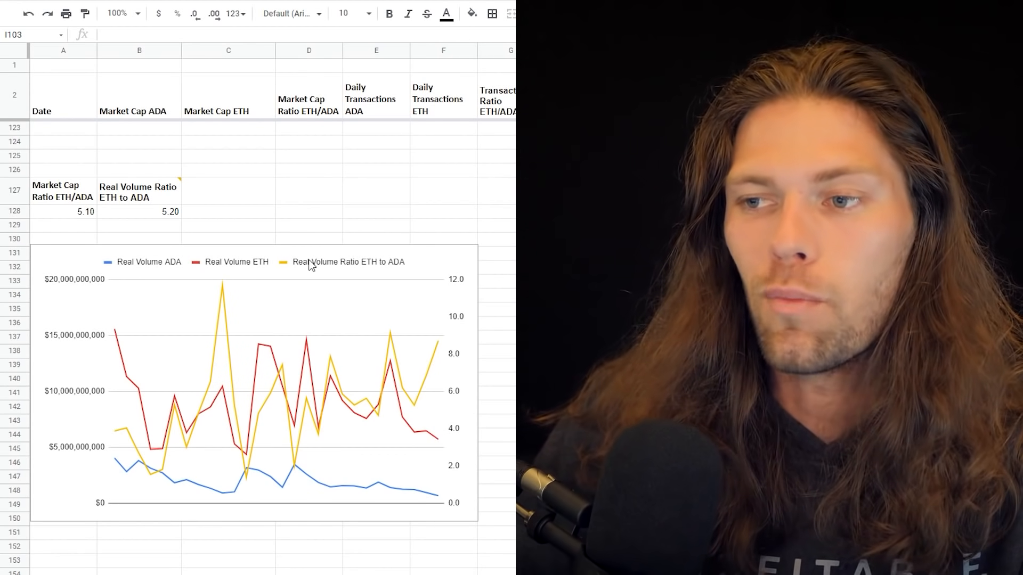
{"action": "mouse_move", "coordinate": [236, 421]}
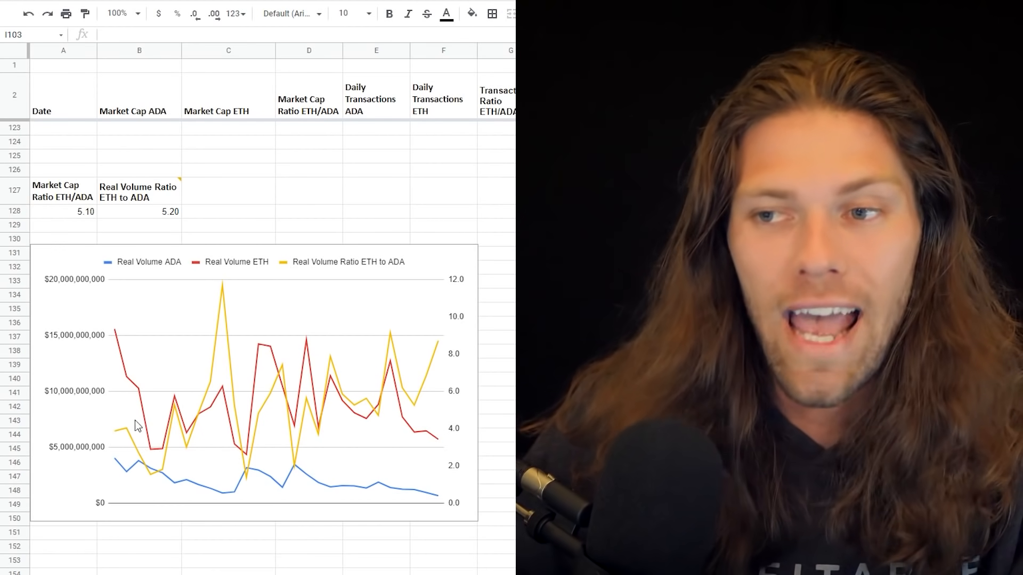
{"action": "mouse_move", "coordinate": [167, 215]}
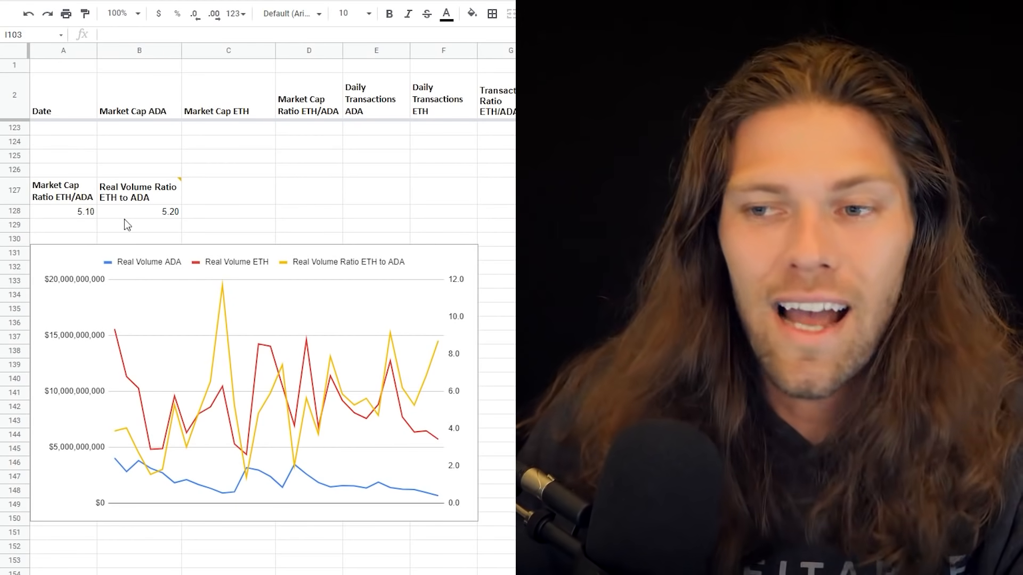
{"action": "mouse_move", "coordinate": [429, 217]}
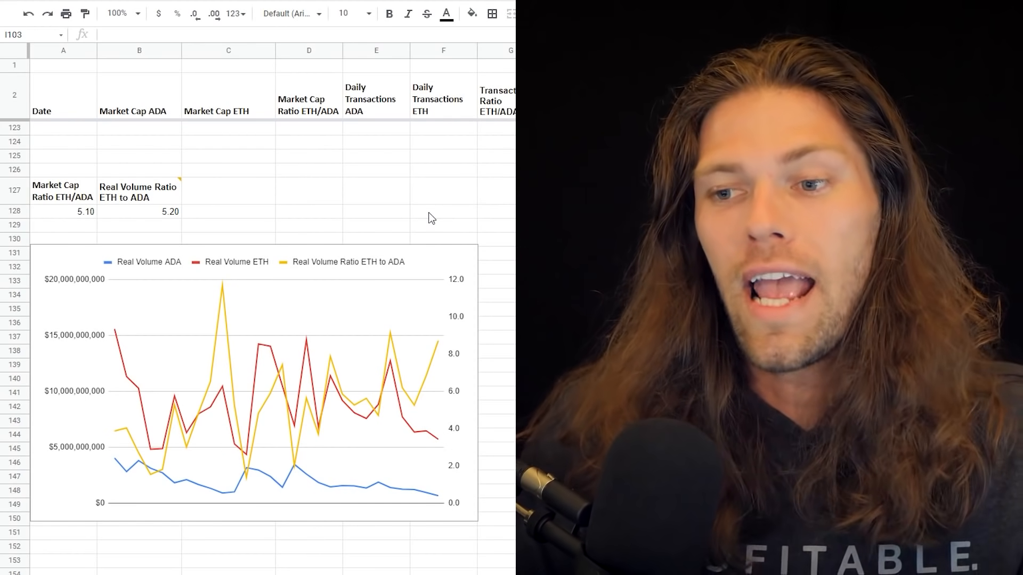
{"action": "mouse_move", "coordinate": [480, 237]}
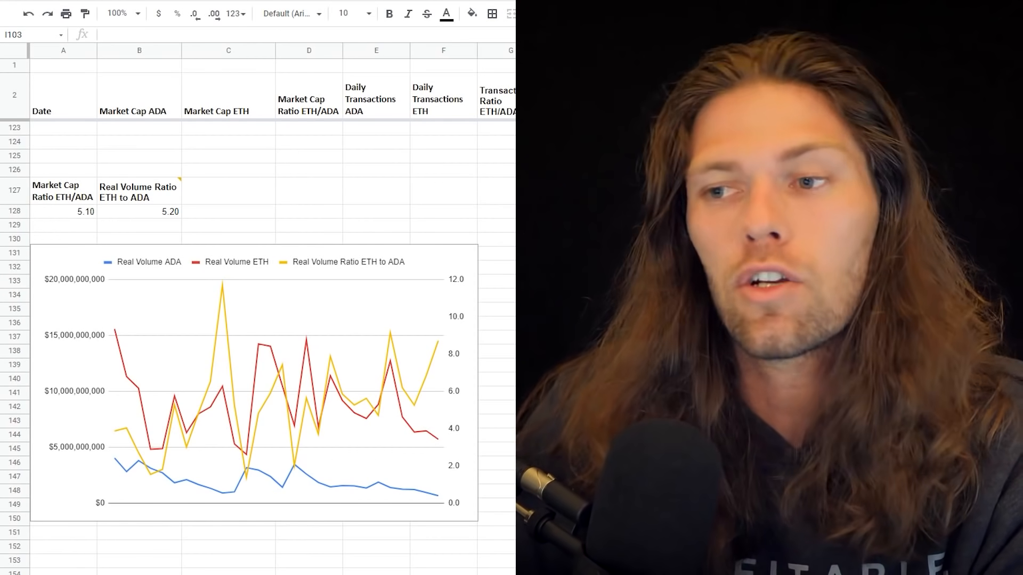
{"action": "scroll", "scroll_direction": "down", "scroll_amount": 3}
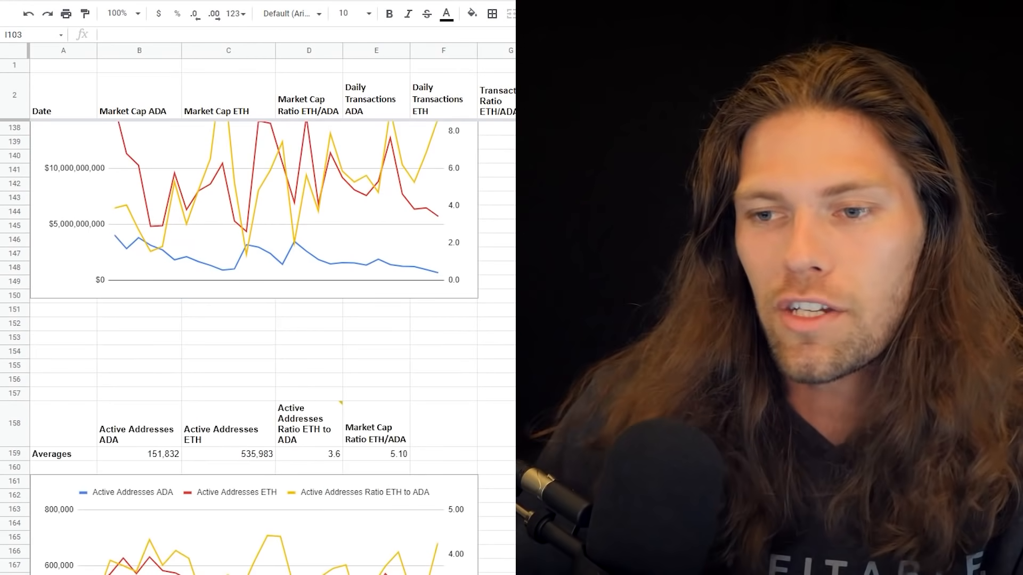
{"action": "scroll", "scroll_direction": "down", "scroll_amount": 3}
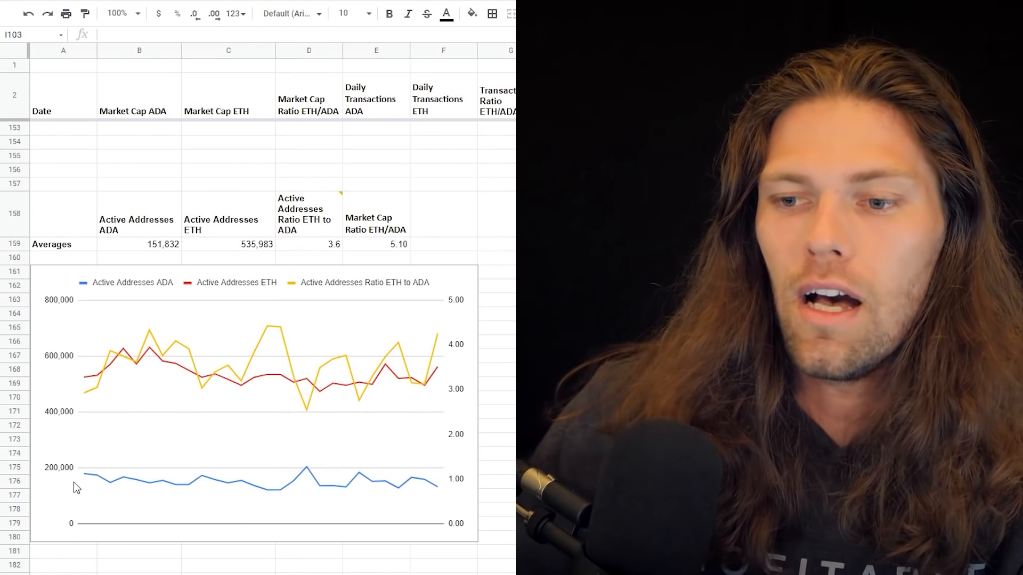
{"action": "mouse_move", "coordinate": [145, 494]}
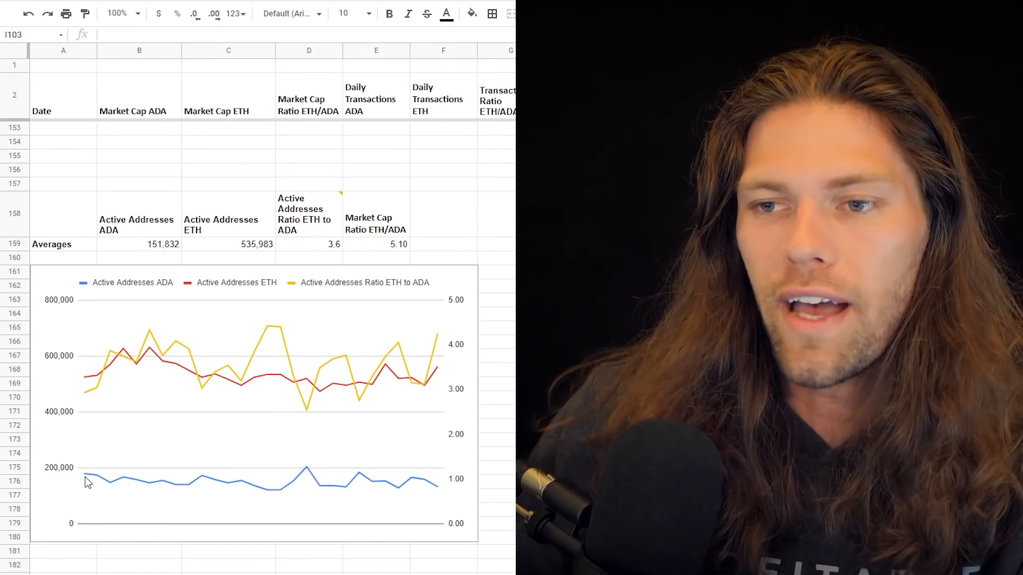
{"action": "mouse_move", "coordinate": [154, 262]}
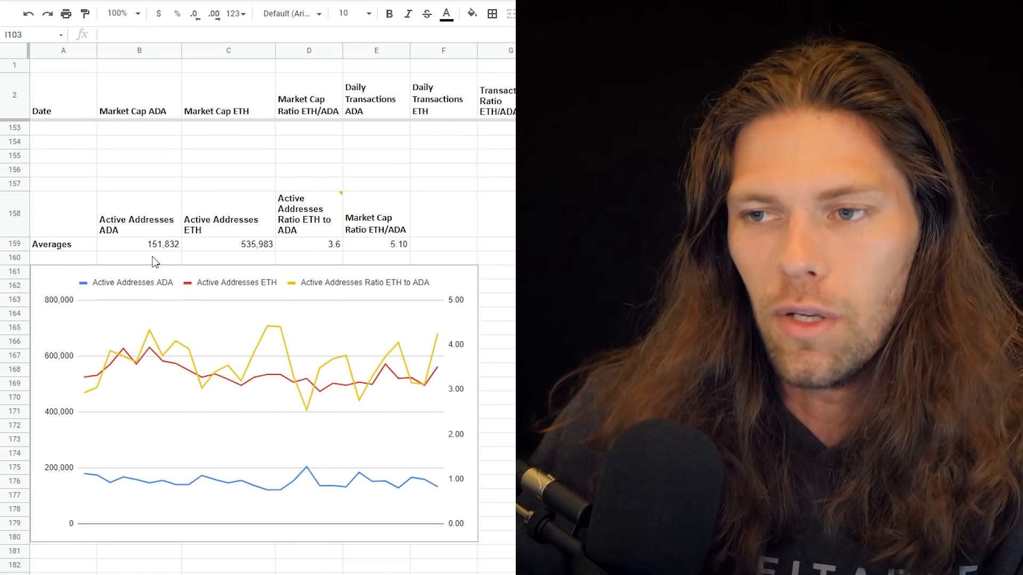
{"action": "mouse_move", "coordinate": [102, 416]}
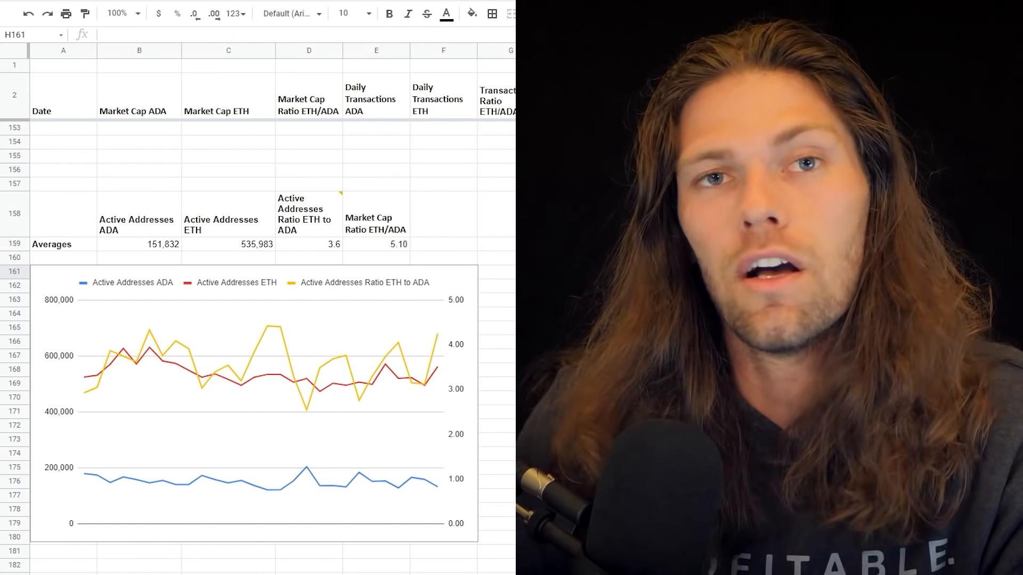
{"action": "scroll", "scroll_direction": "down", "scroll_amount": 3}
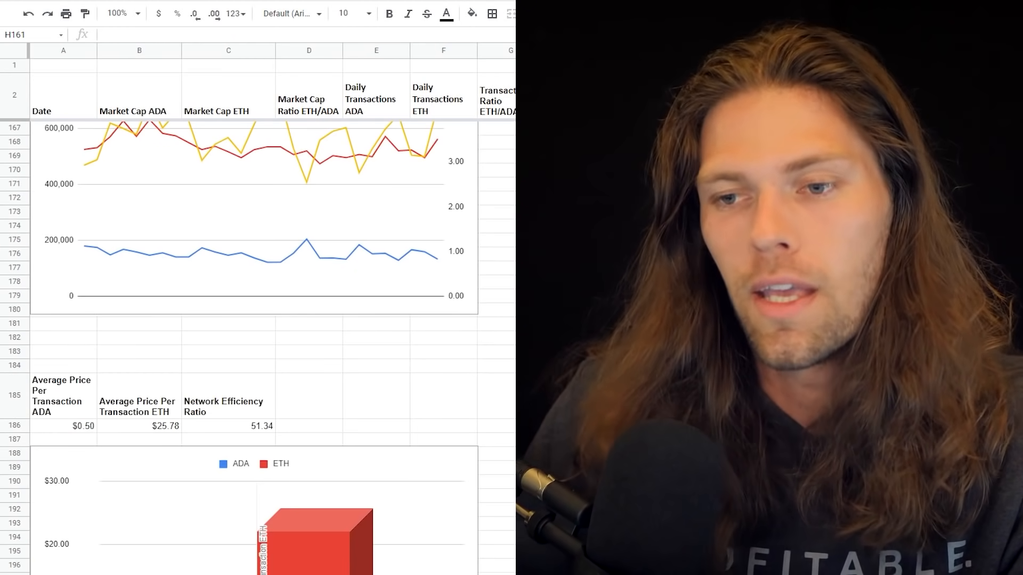
{"action": "scroll", "scroll_direction": "down", "scroll_amount": 3}
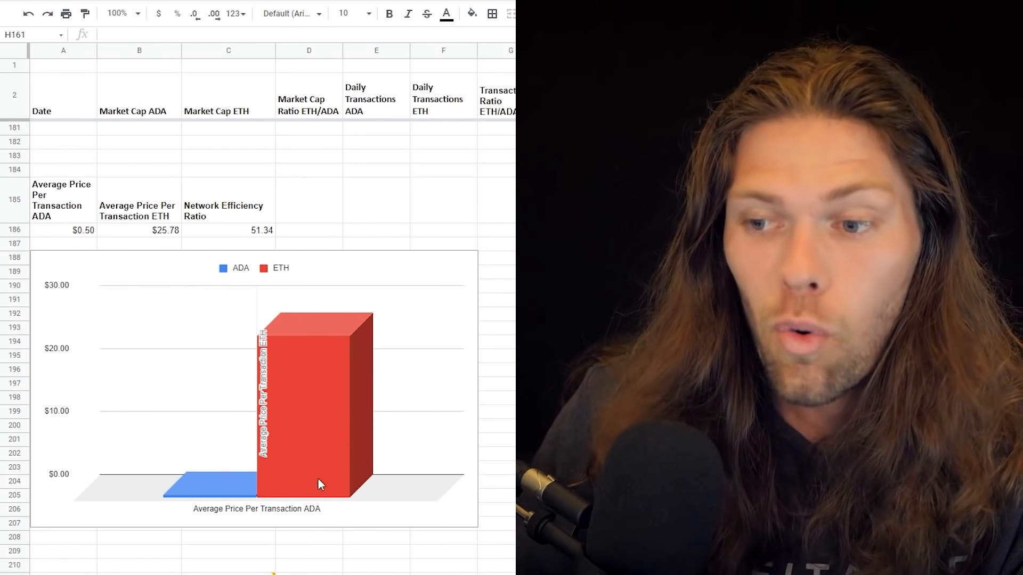
{"action": "mouse_move", "coordinate": [285, 370]}
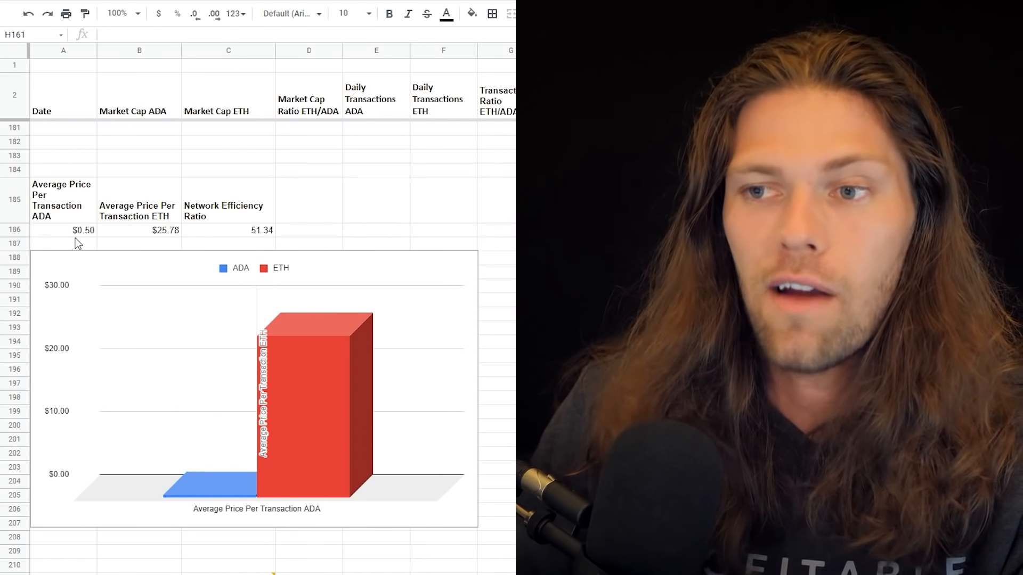
{"action": "mouse_move", "coordinate": [184, 253]}
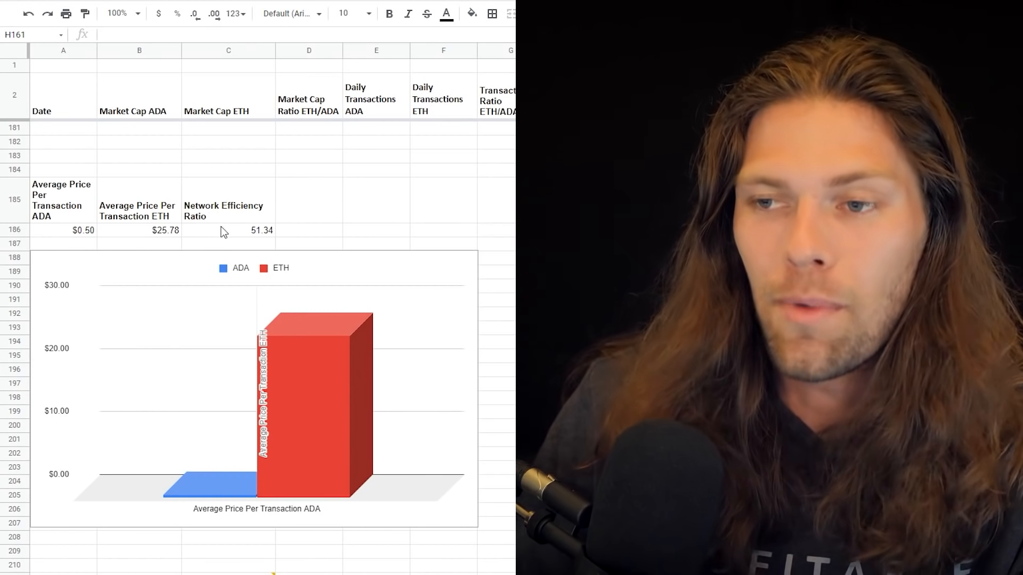
{"action": "mouse_move", "coordinate": [264, 246]}
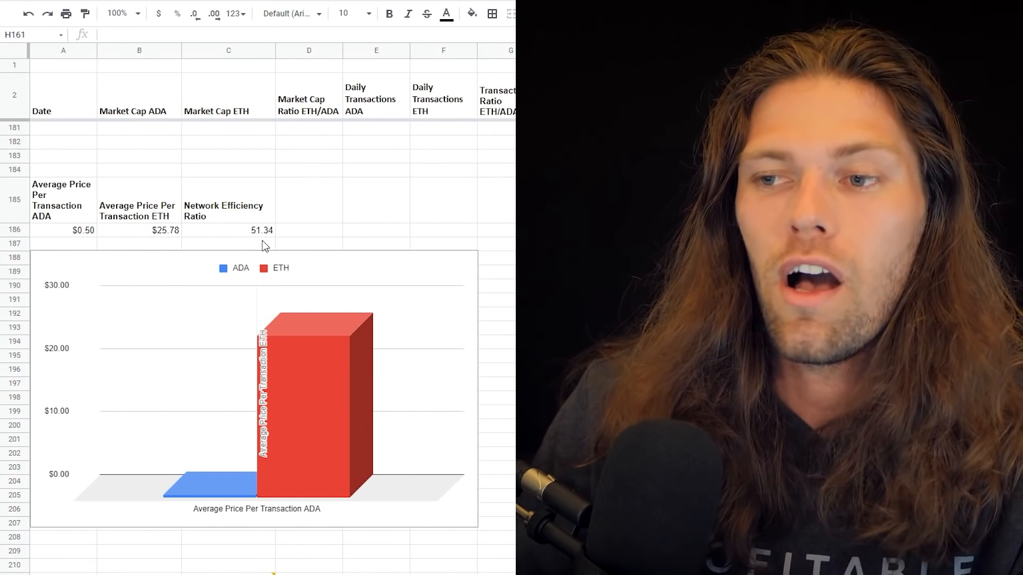
{"action": "mouse_move", "coordinate": [372, 237]}
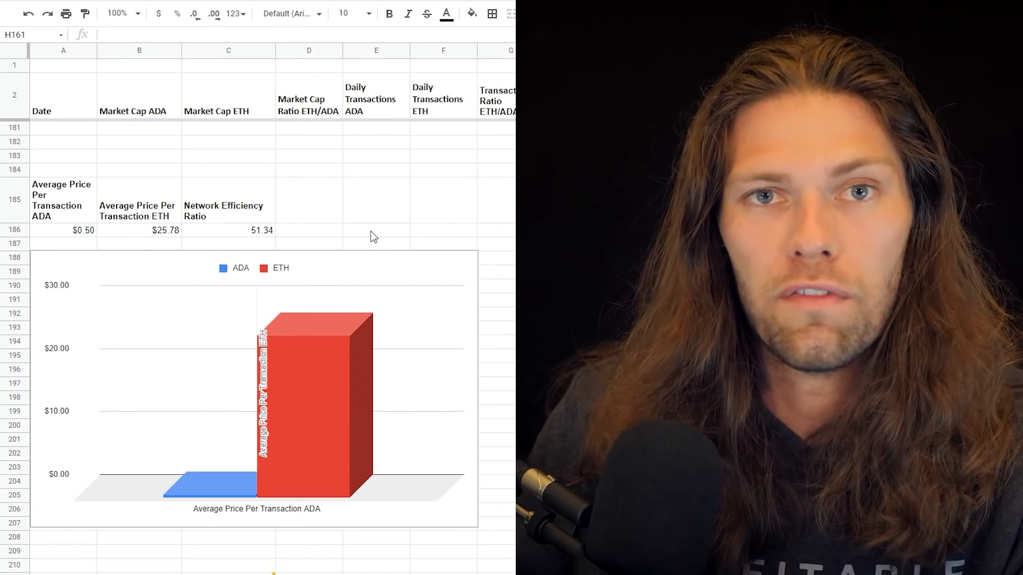
{"action": "mouse_move", "coordinate": [402, 255]}
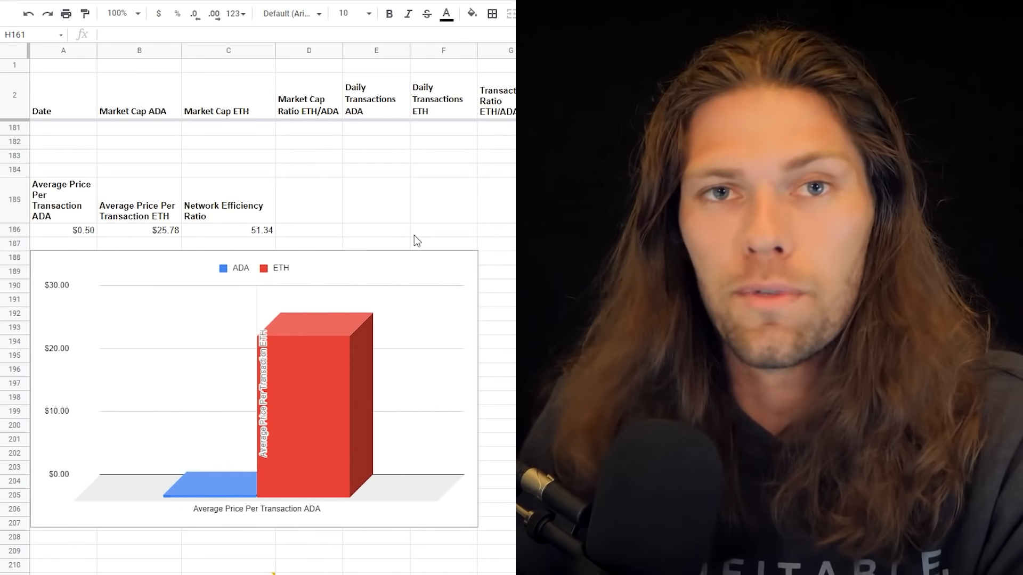
{"action": "mouse_move", "coordinate": [437, 243]}
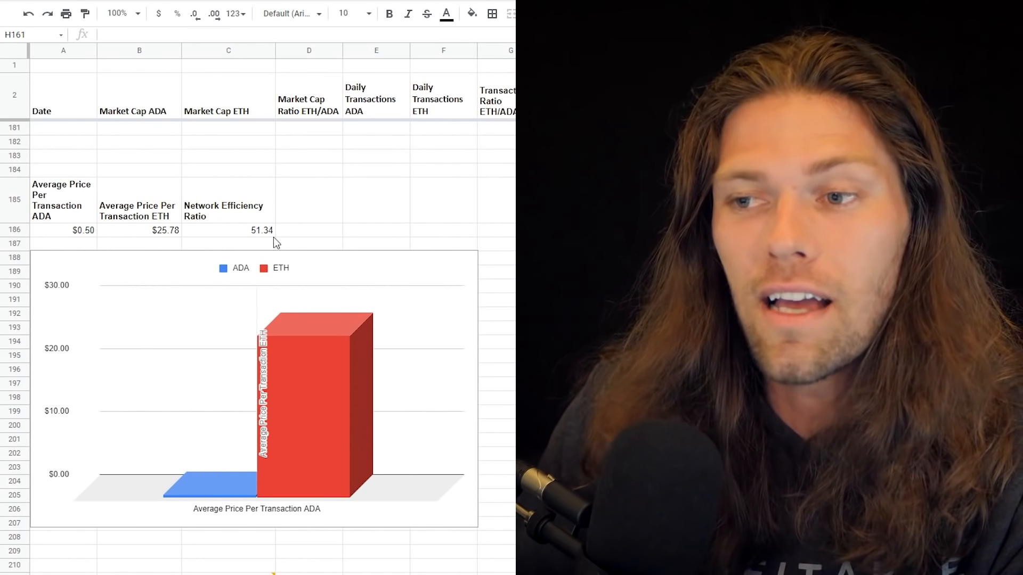
{"action": "mouse_move", "coordinate": [280, 257]}
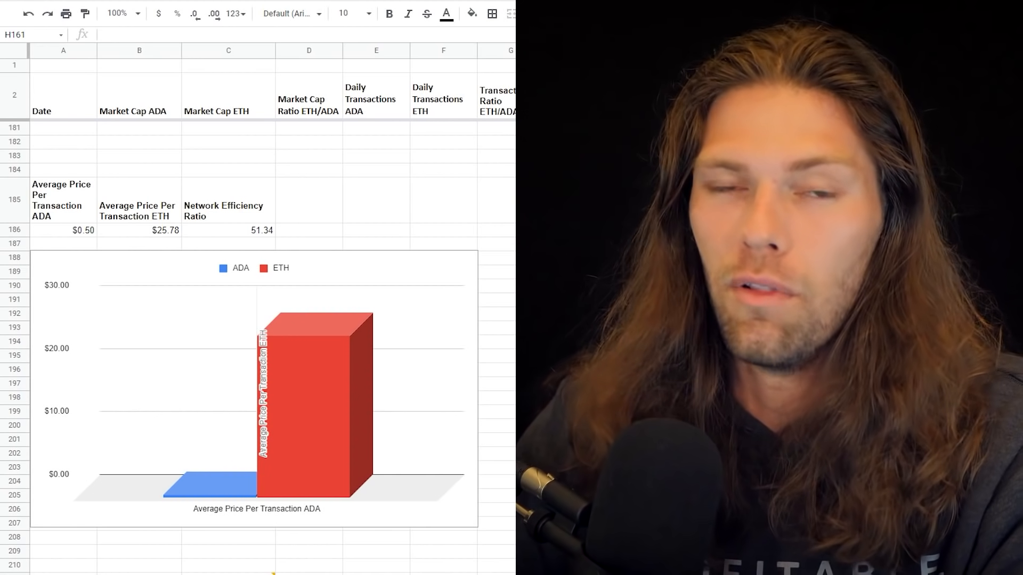
- Scroll down past the Reddit daily users figures (ADA 1,783.39 vs ETH 1,467.50) to the Market Cap to DAUs bar chart
{"action": "scroll", "scroll_direction": "down", "scroll_amount": 3}
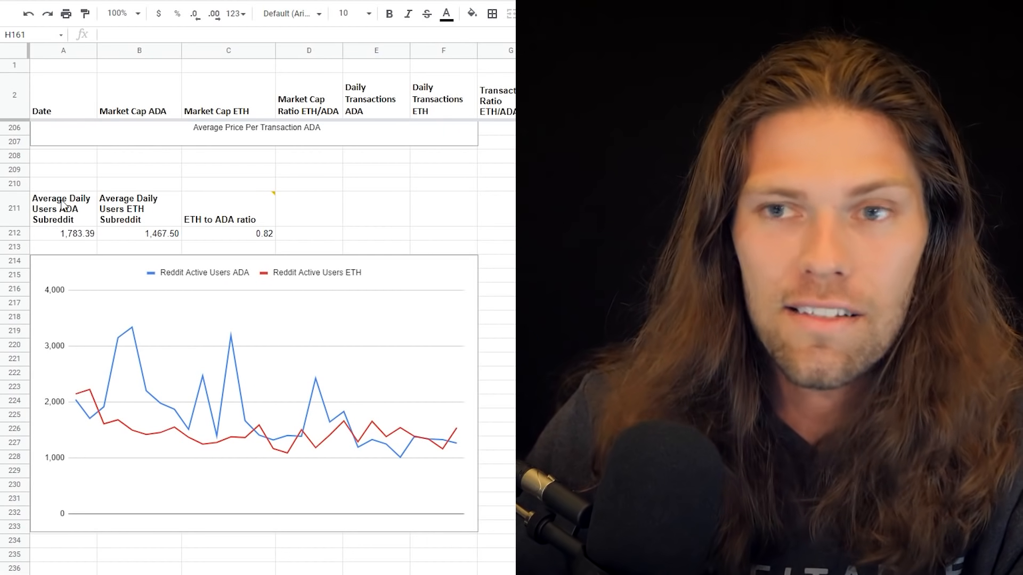
{"action": "mouse_move", "coordinate": [144, 253]}
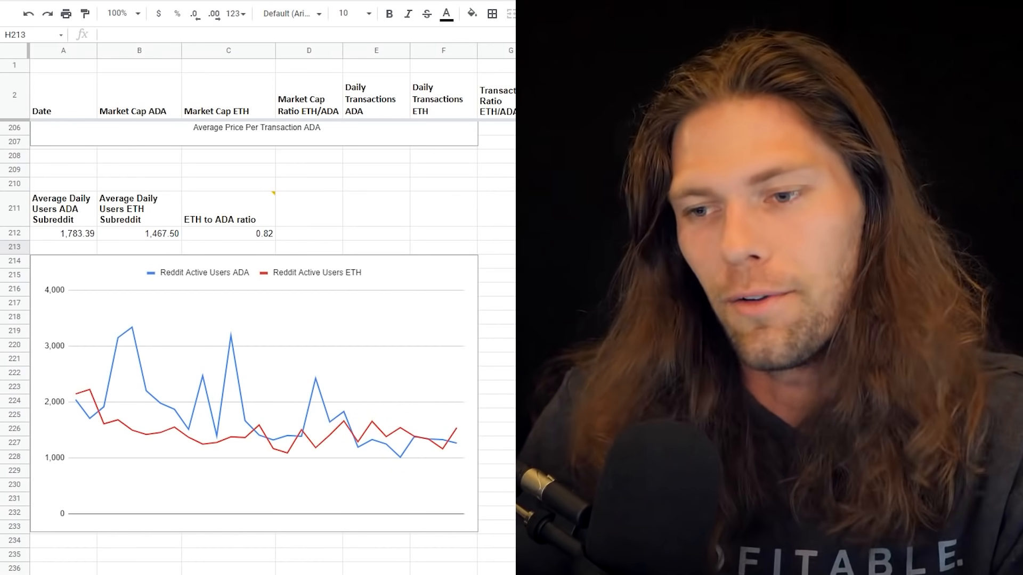
{"action": "scroll", "scroll_direction": "down", "scroll_amount": 3}
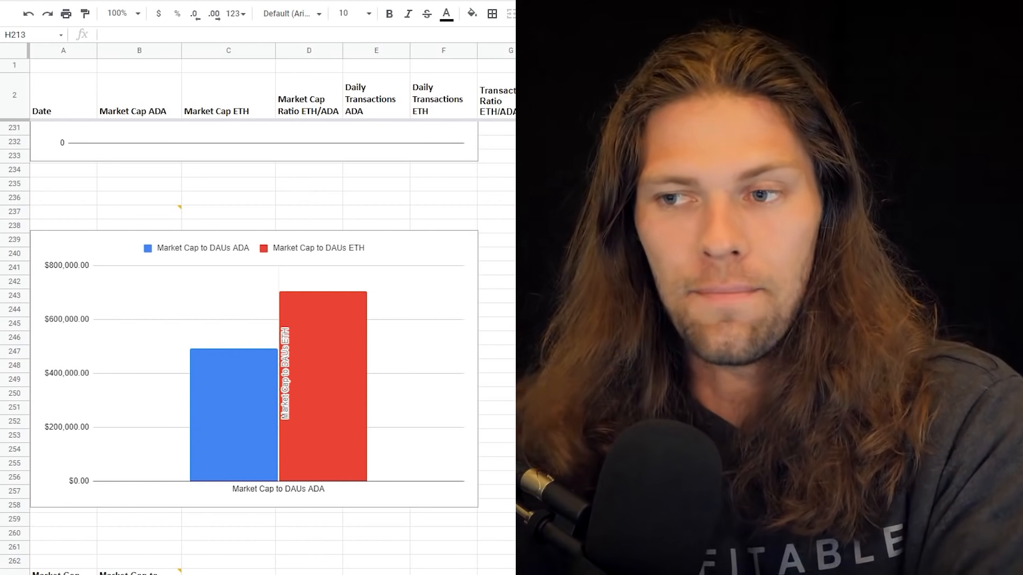
{"action": "scroll", "scroll_direction": "down", "scroll_amount": 3}
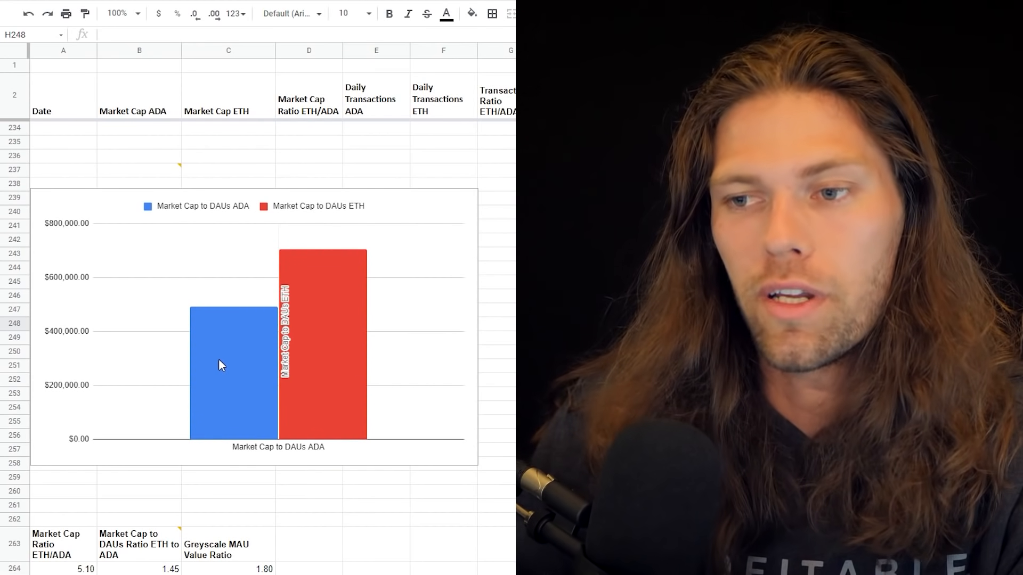
{"action": "left_click", "coordinate": [228, 365]}
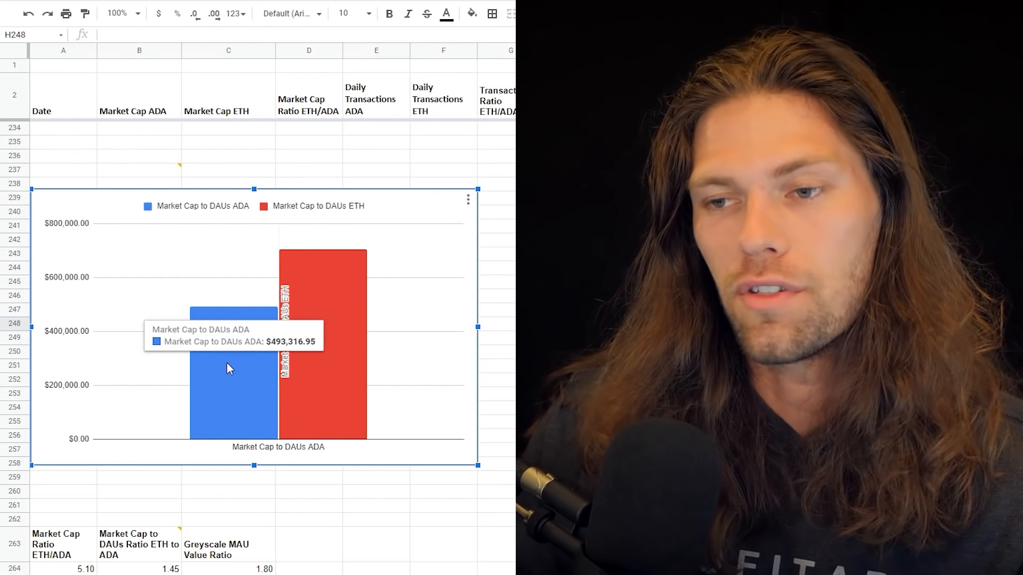
{"action": "mouse_move", "coordinate": [336, 345]}
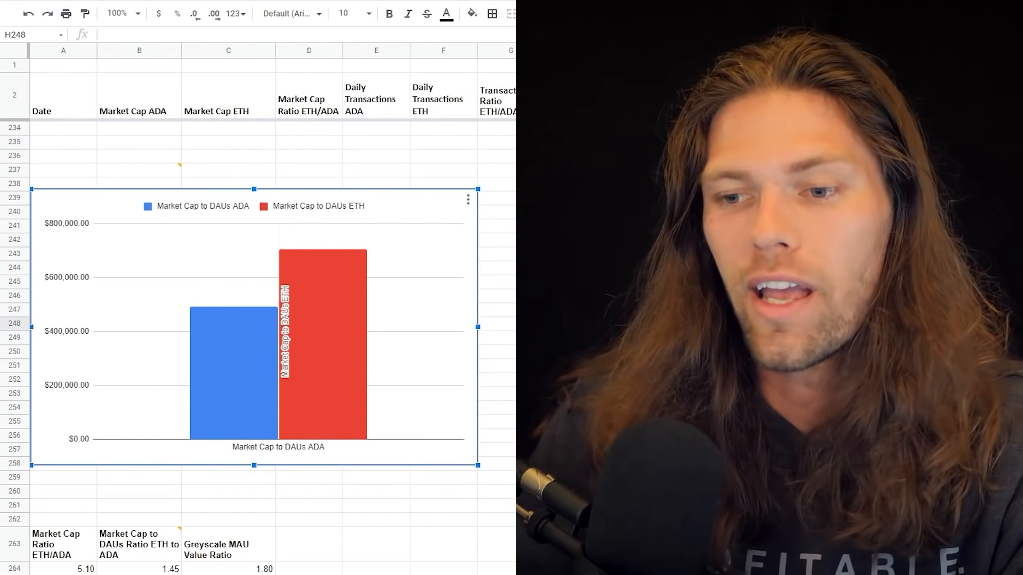
- Scroll down past the ETH $705,487.73 DAUs value to the three-ratio bar chart below row 264
{"action": "scroll", "scroll_direction": "down", "scroll_amount": 3}
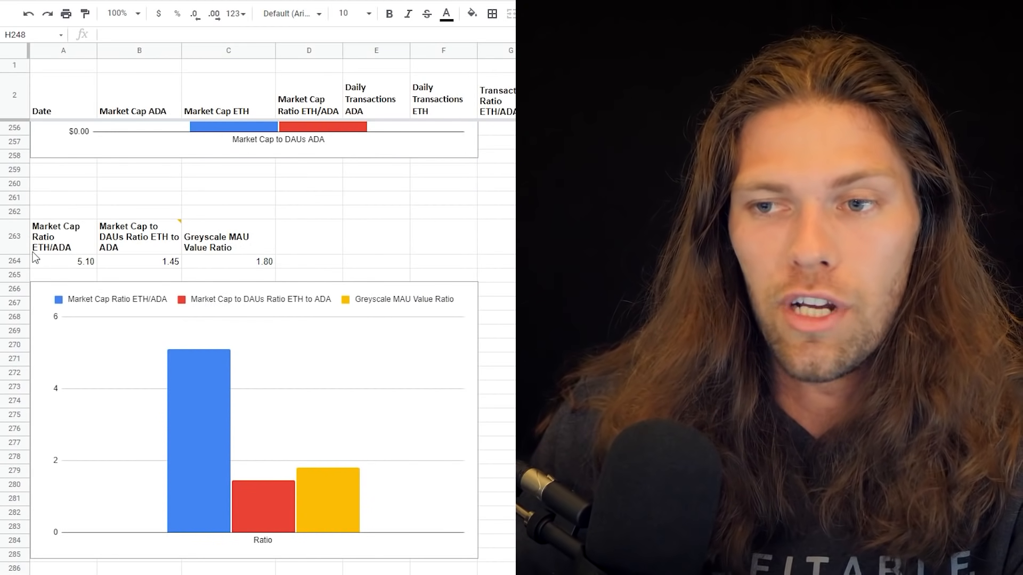
{"action": "mouse_move", "coordinate": [41, 273]}
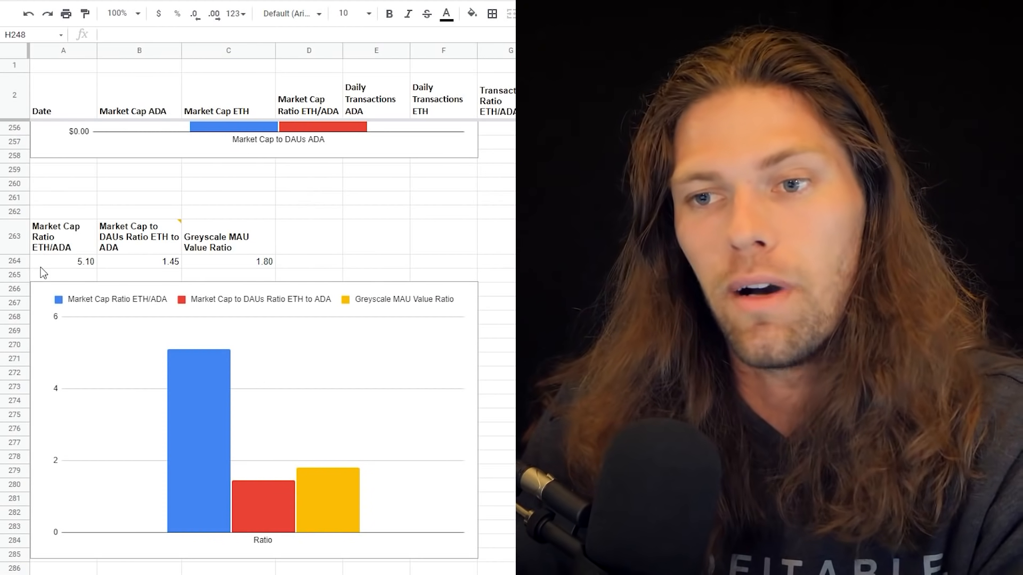
{"action": "mouse_move", "coordinate": [59, 273]}
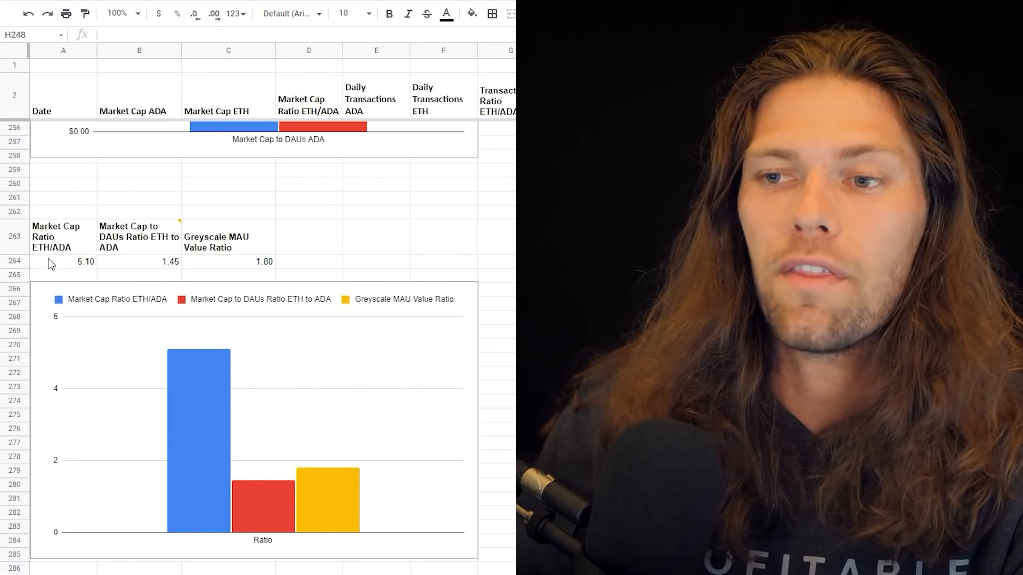
{"action": "mouse_move", "coordinate": [98, 248]}
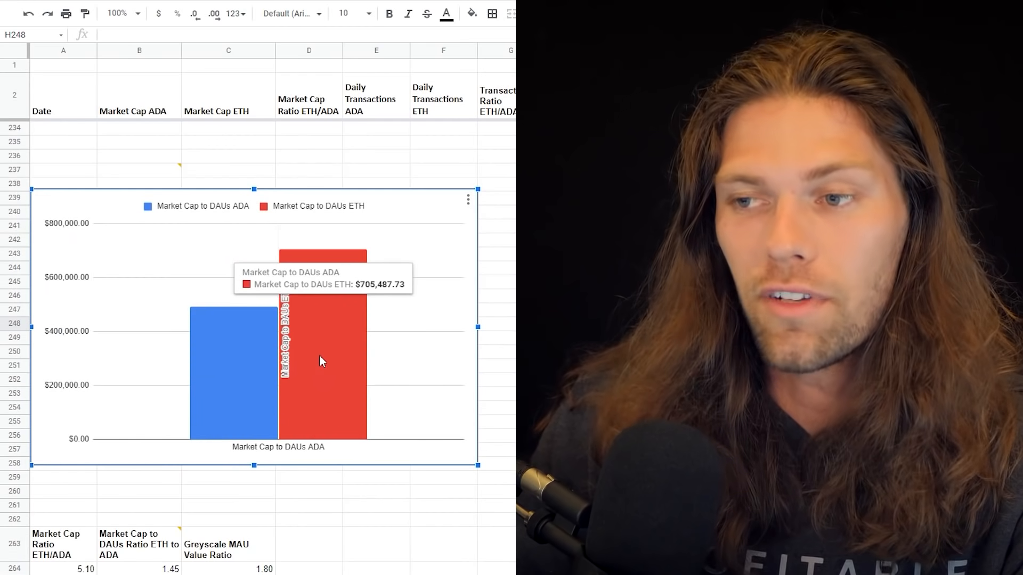
{"action": "mouse_move", "coordinate": [240, 381]}
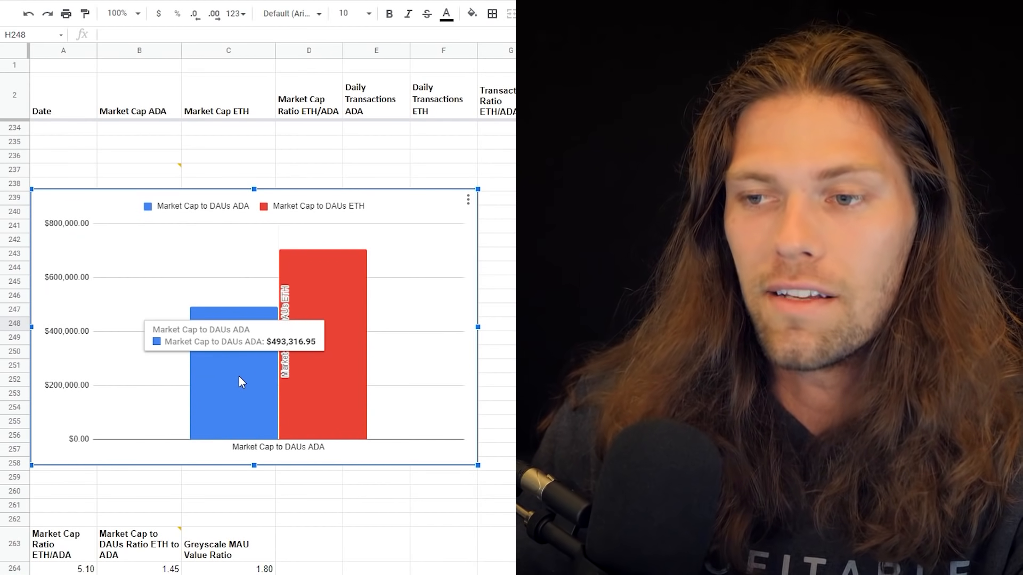
{"action": "scroll", "scroll_direction": "down", "scroll_amount": 3}
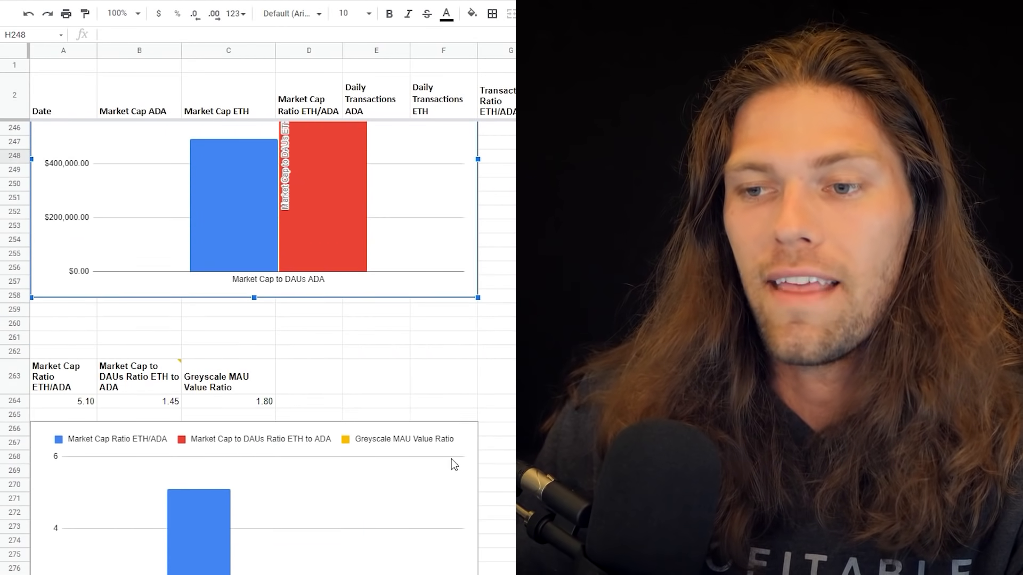
{"action": "scroll", "scroll_direction": "down", "scroll_amount": 3}
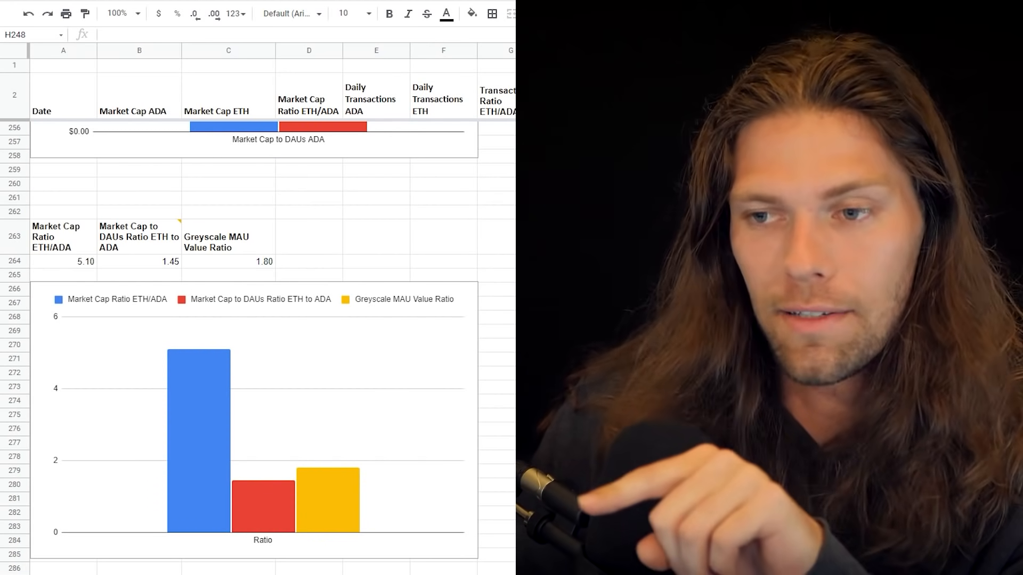
{"action": "scroll", "scroll_direction": "down", "scroll_amount": 3}
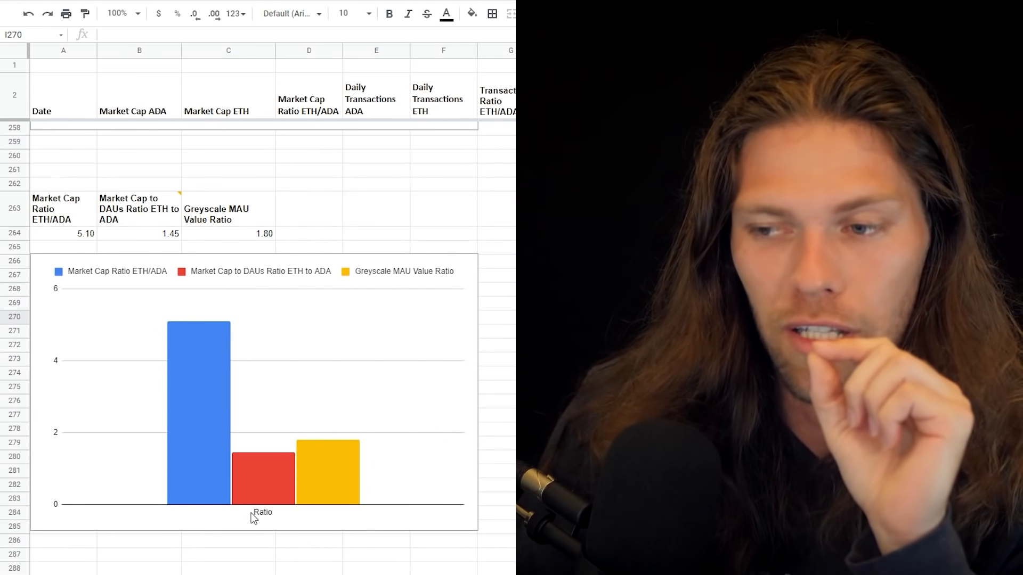
{"action": "mouse_move", "coordinate": [273, 498]}
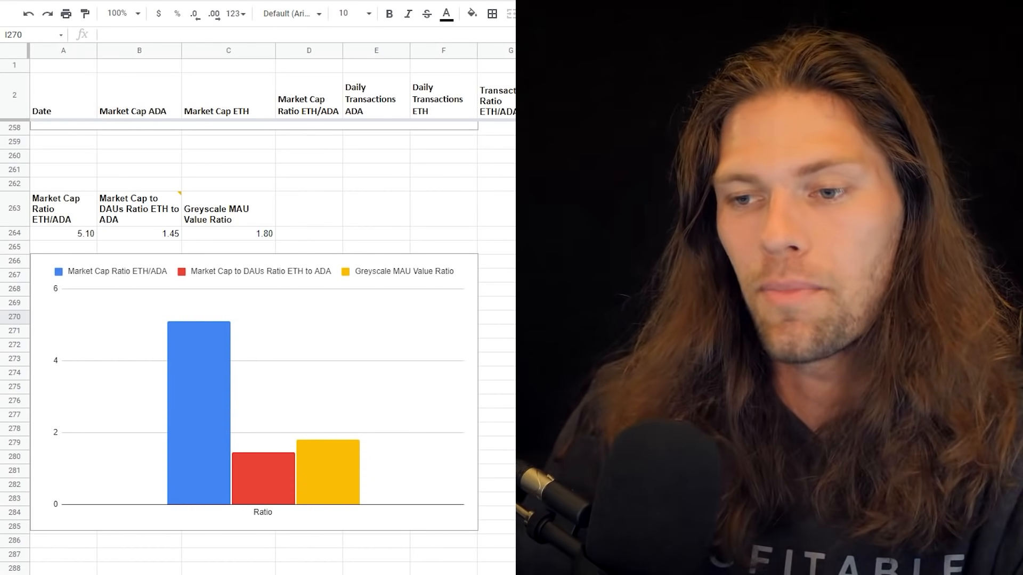
- Scroll down to the Metcalfe's Law ratios (ADA 3.34 vs ETH 1.33) and their 3D column chart
{"action": "scroll", "scroll_direction": "down", "scroll_amount": 3}
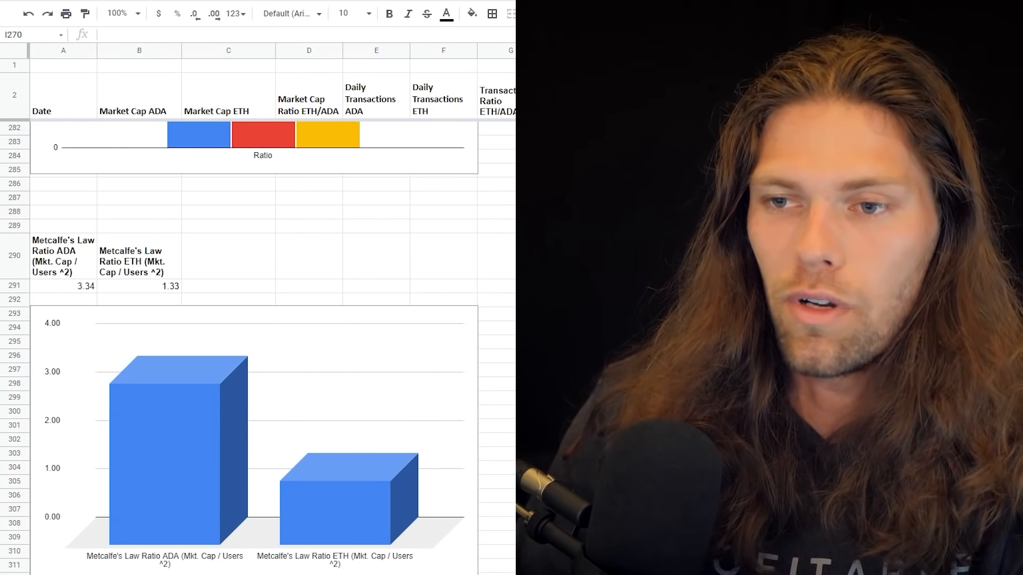
{"action": "scroll", "scroll_direction": "down", "scroll_amount": 3}
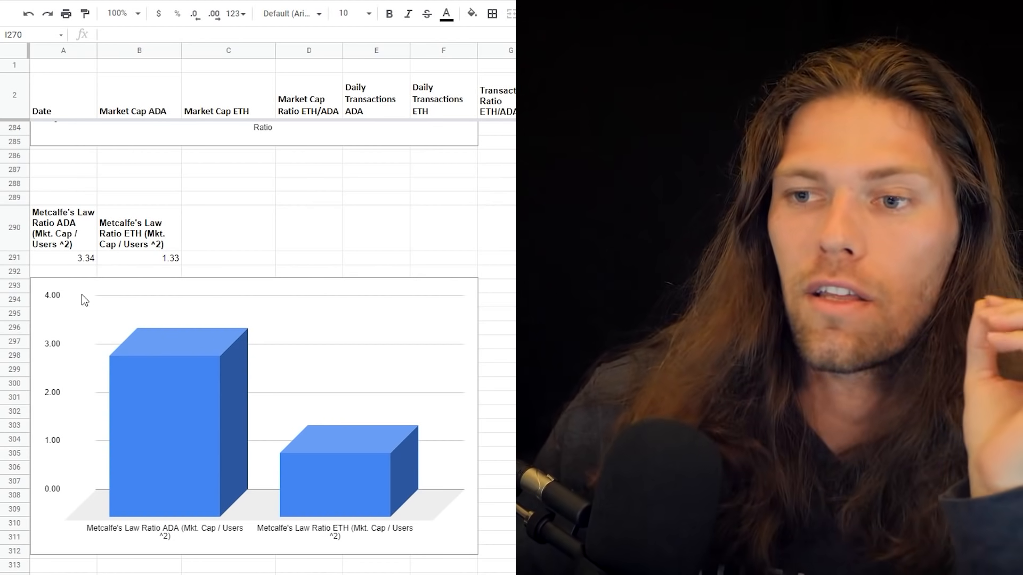
{"action": "mouse_move", "coordinate": [170, 278]}
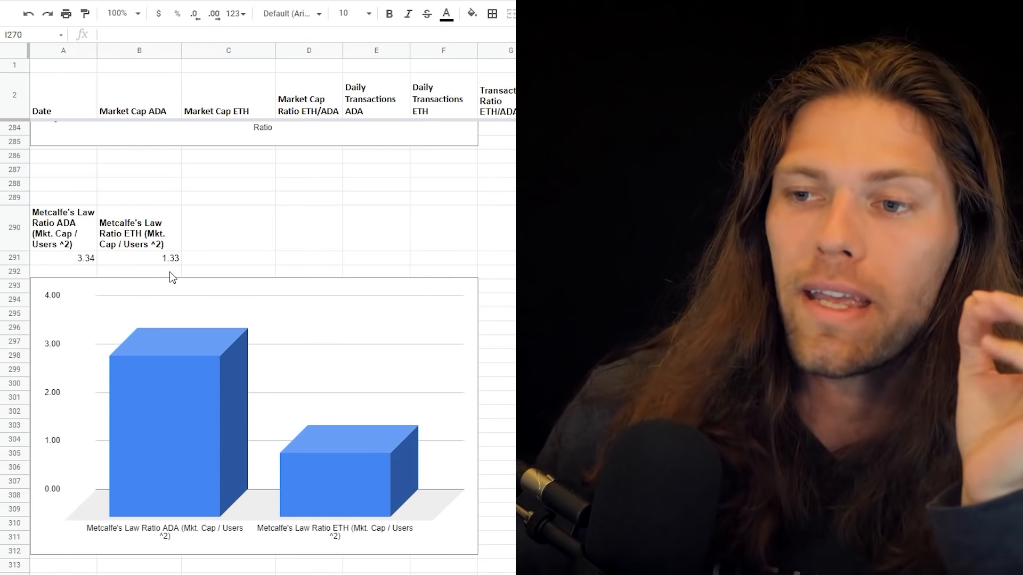